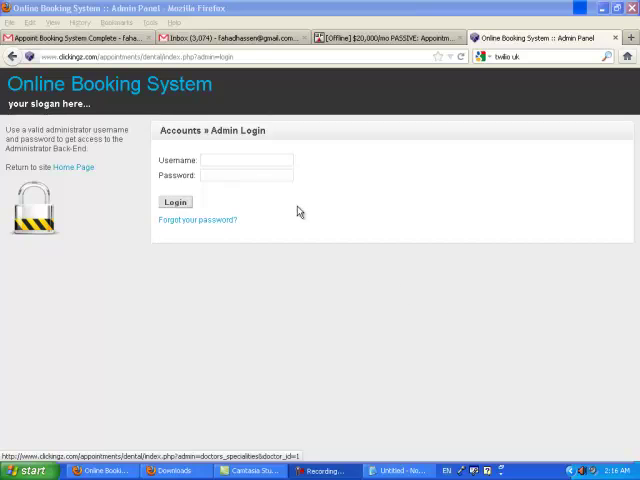
Sign in to the admin back end with the username 'admin' and its password.
click(248, 160)
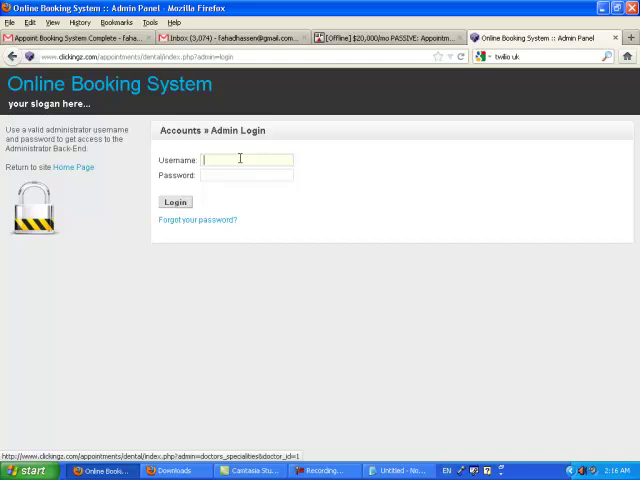
text(a)
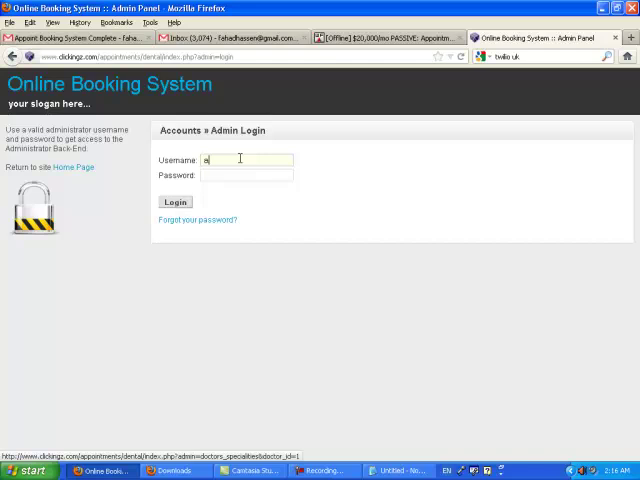
text(admin)
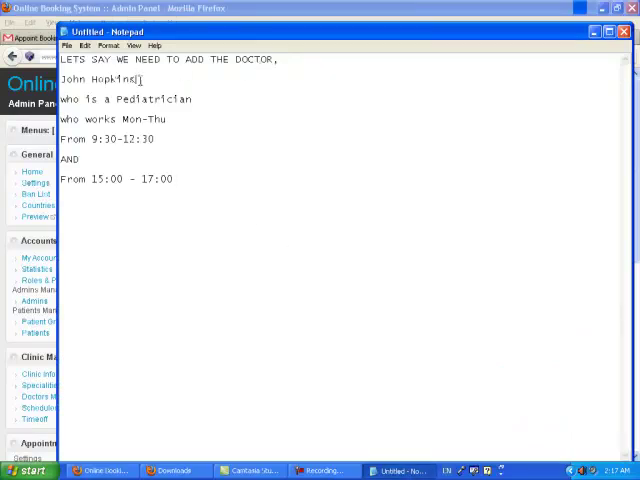
Review the note's doctor name John Hopkins and specialty Pediatrician, then return to the admin panel.
double_click(96, 80)
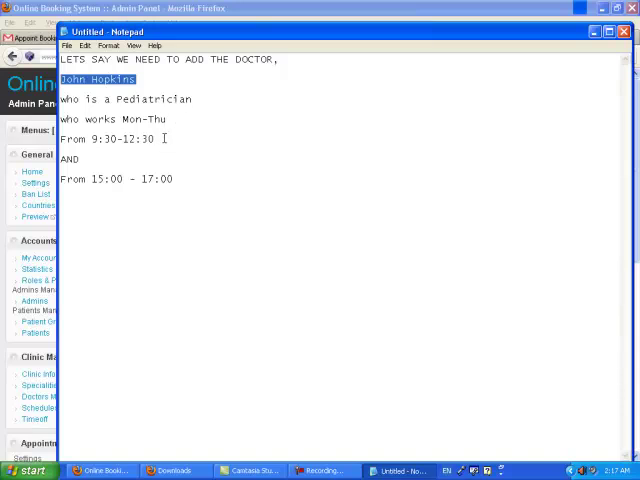
click(94, 180)
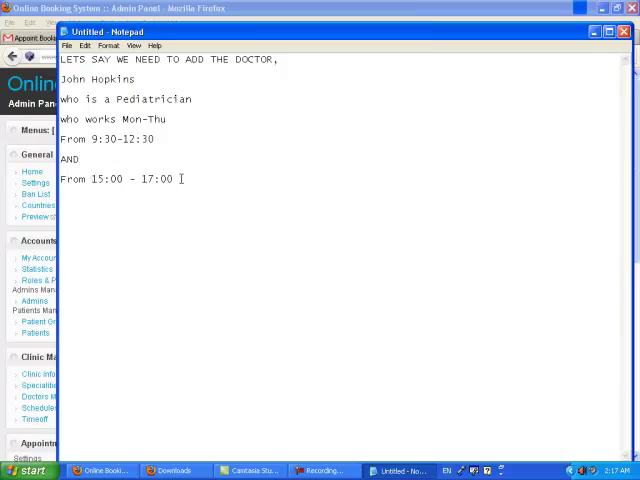
click(136, 80)
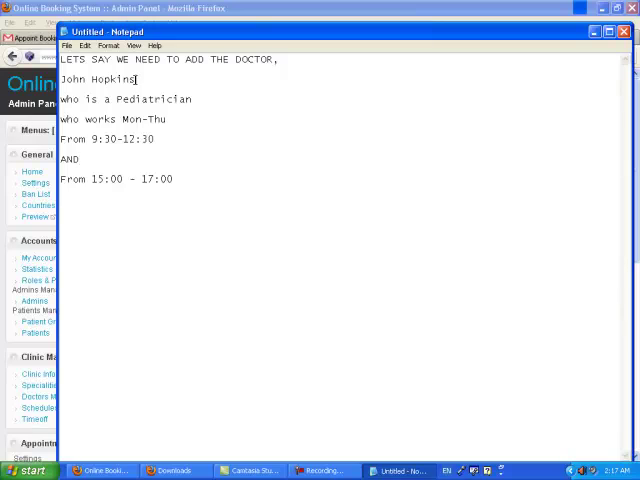
double_click(98, 78)
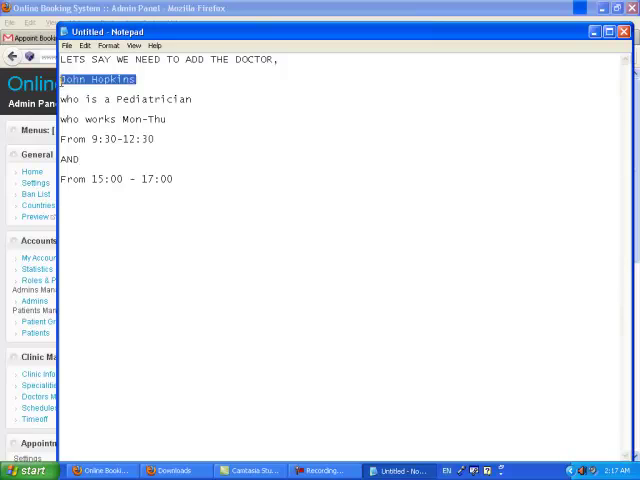
click(116, 100)
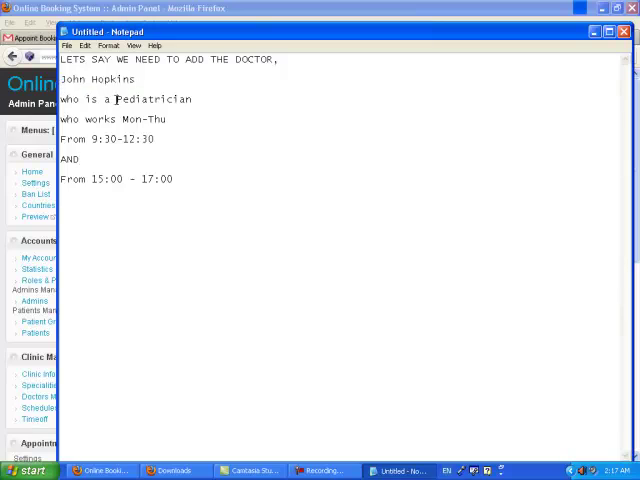
double_click(152, 100)
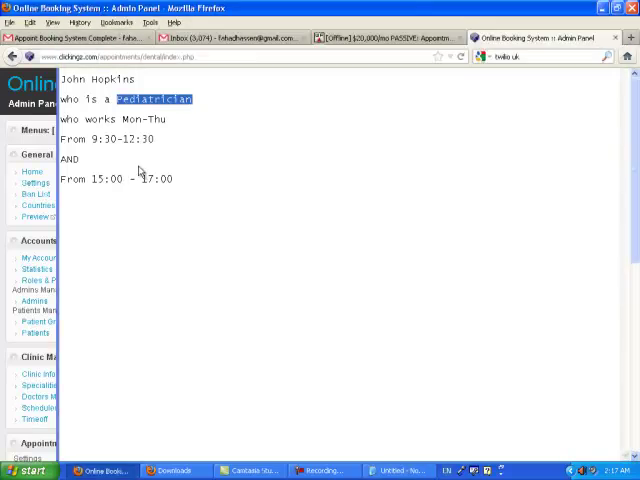
click(32, 172)
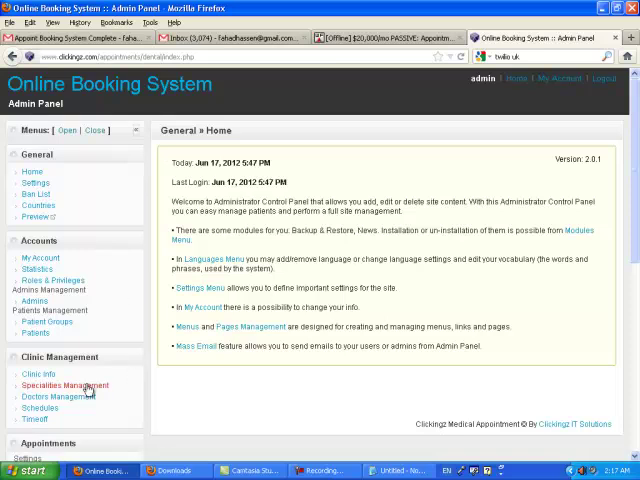
Browse the Specialities Management list to confirm Pediatrician exists between Allergist and Radiologist.
click(64, 384)
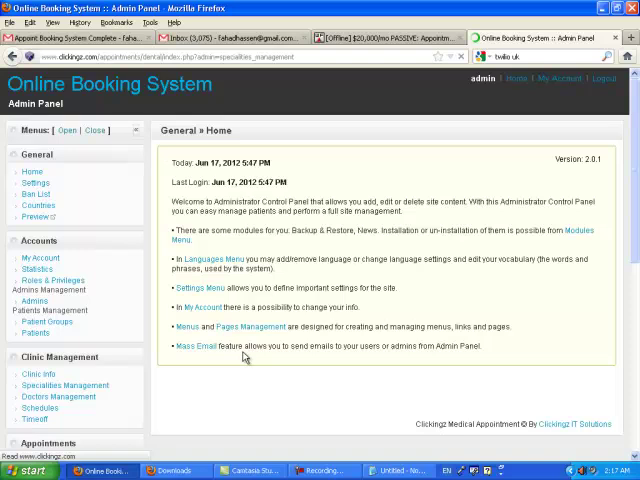
click(64, 384)
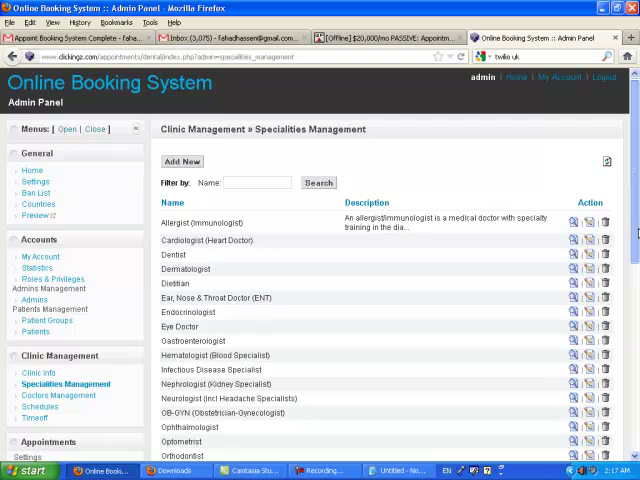
scroll(down, 3)
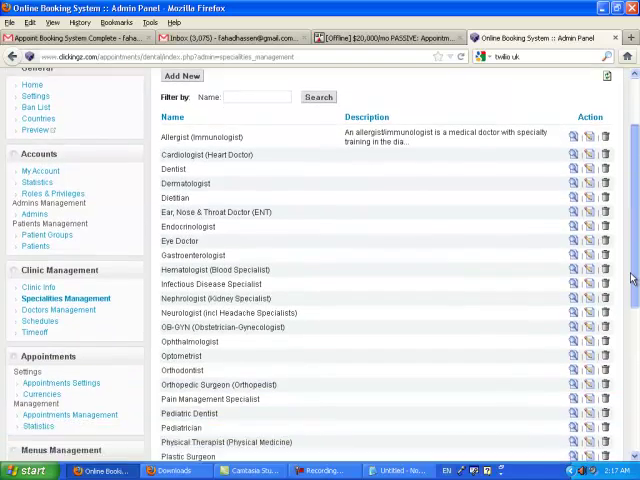
scroll(down, 3)
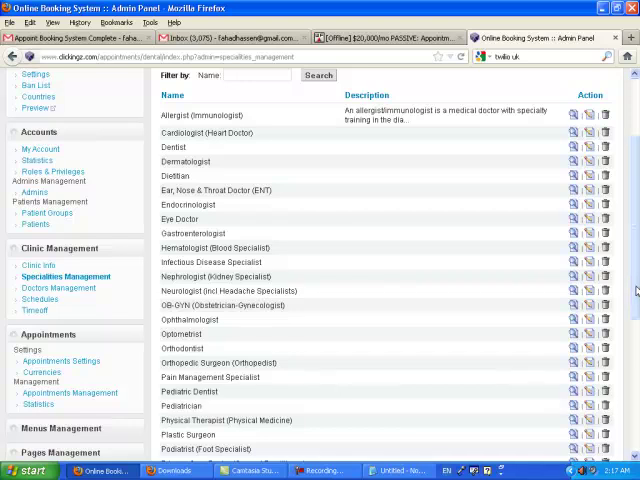
scroll(down, 3)
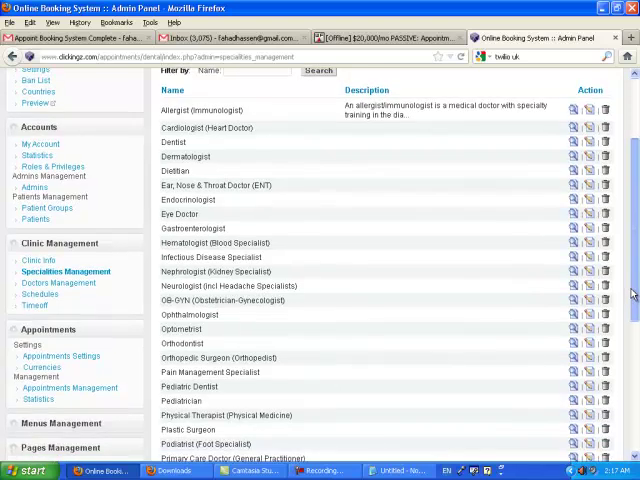
scroll(down, 3)
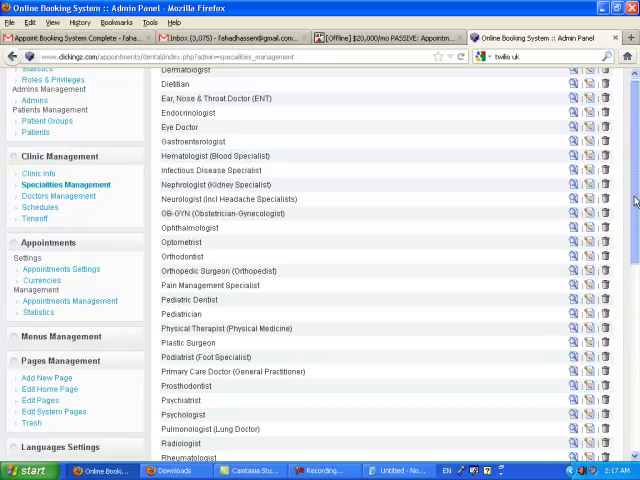
scroll(up, 3)
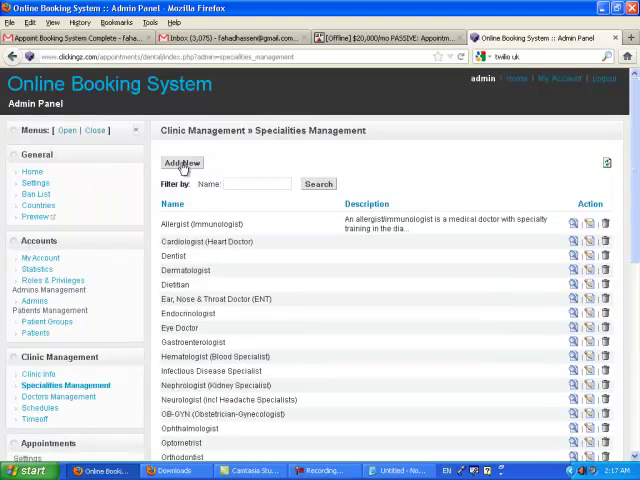
mouse_move(142, 278)
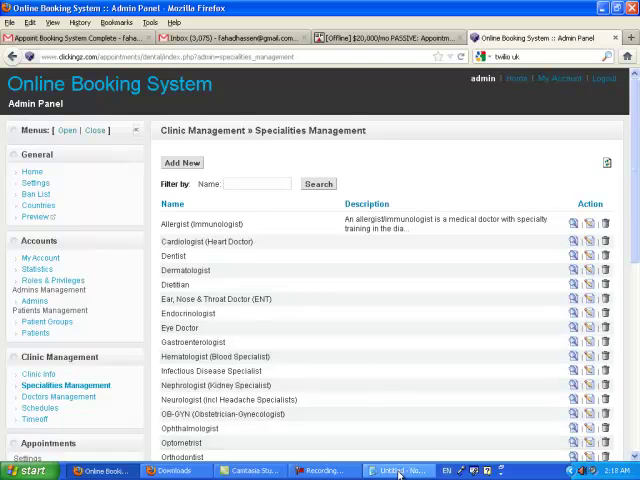
Re-check the doctor's specialty in the Notepad note.
click(398, 470)
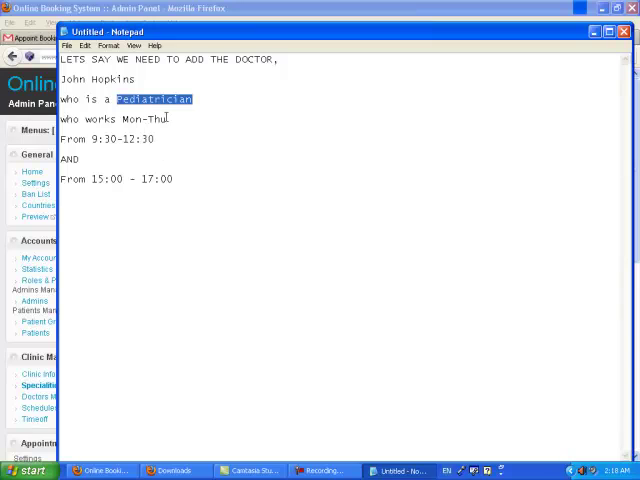
double_click(108, 80)
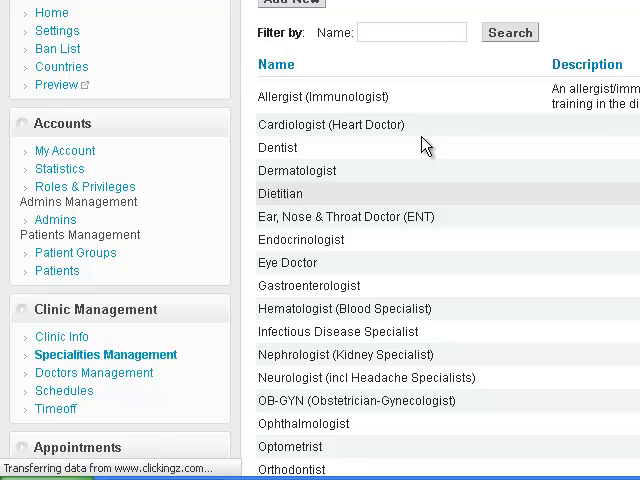
Start a new doctor record with first name John and last name Hopkins.
click(94, 372)
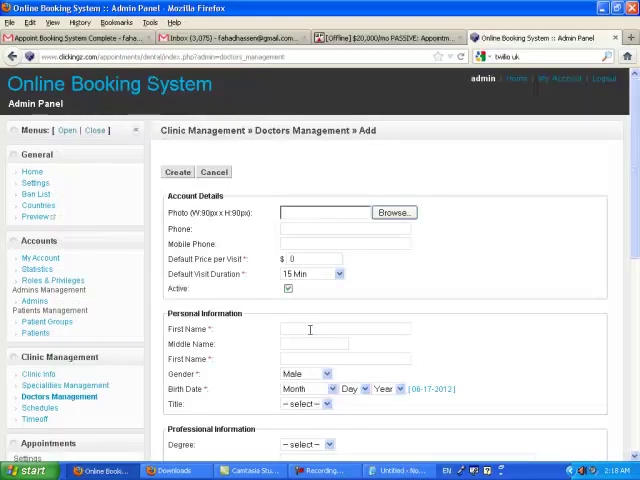
text(J)
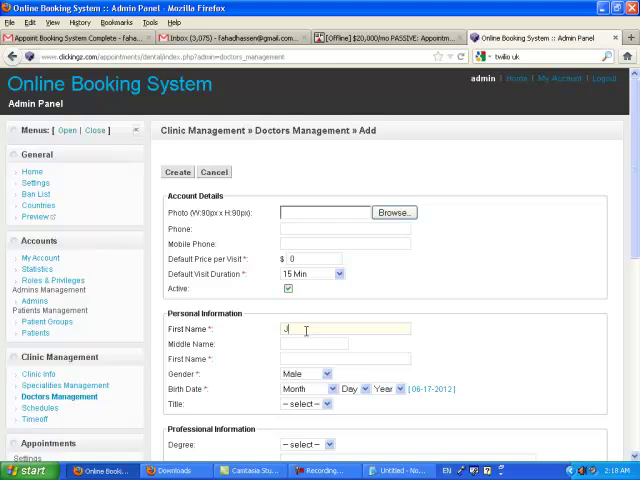
text(John)
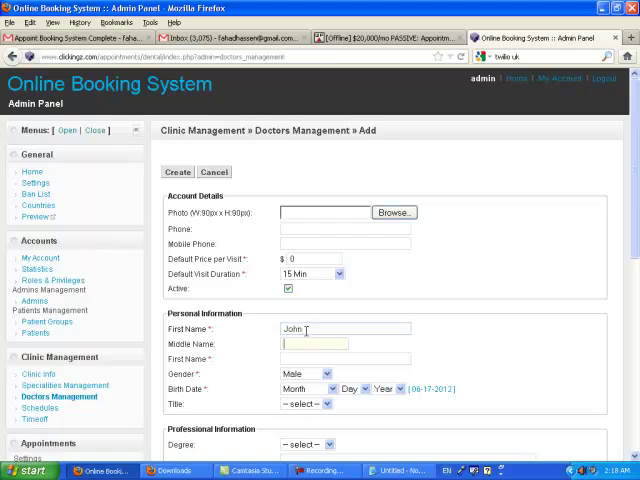
text(H)
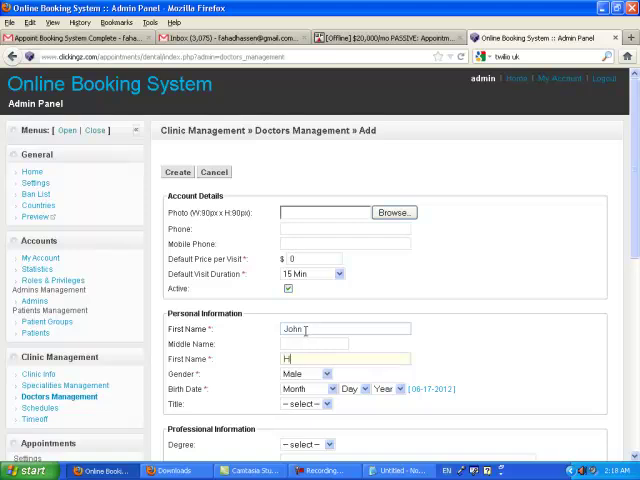
text(Hopkins)
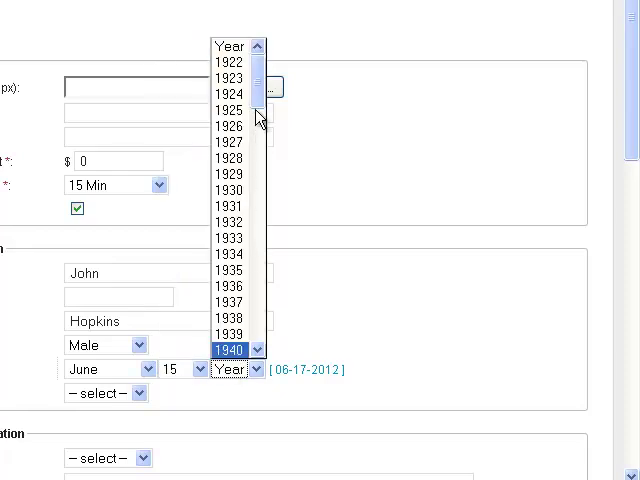
scroll(down, 3)
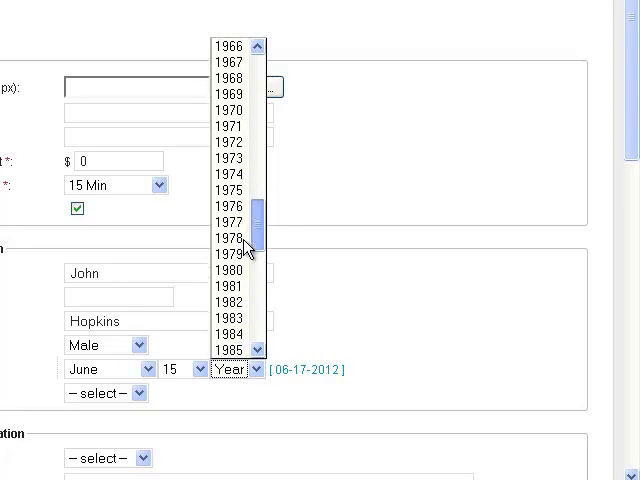
click(226, 190)
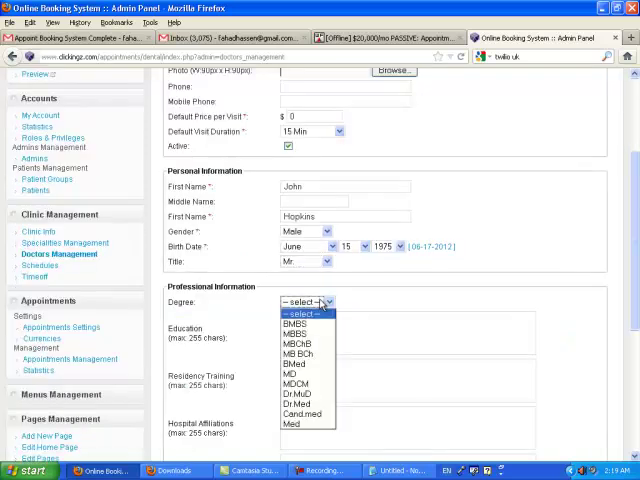
mouse_move(298, 334)
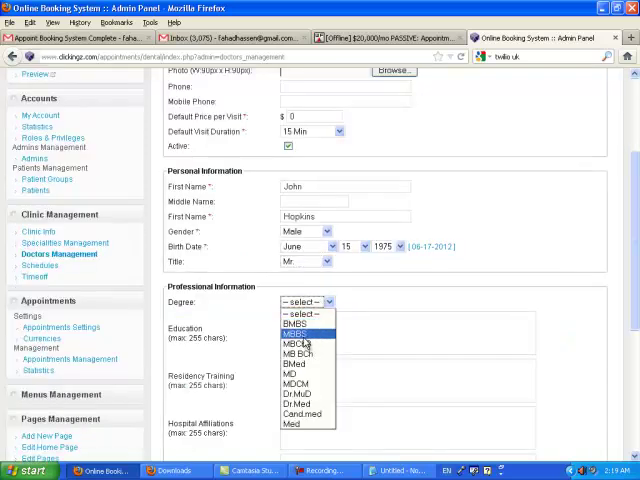
click(296, 332)
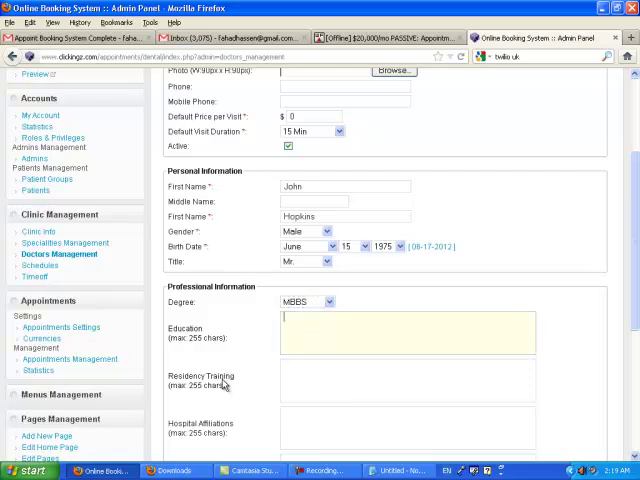
scroll(down, 3)
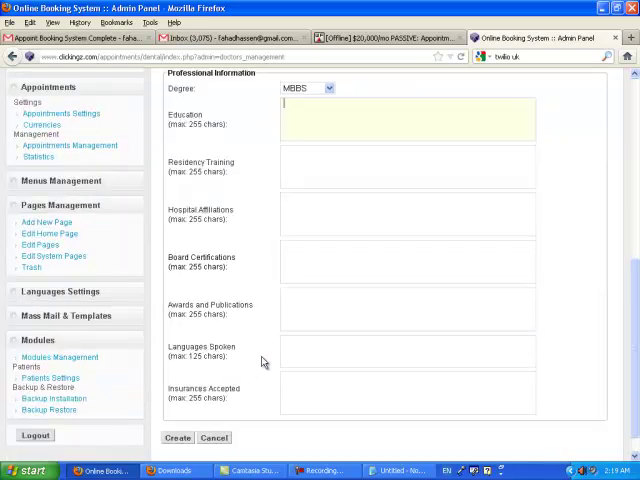
scroll(down, 3)
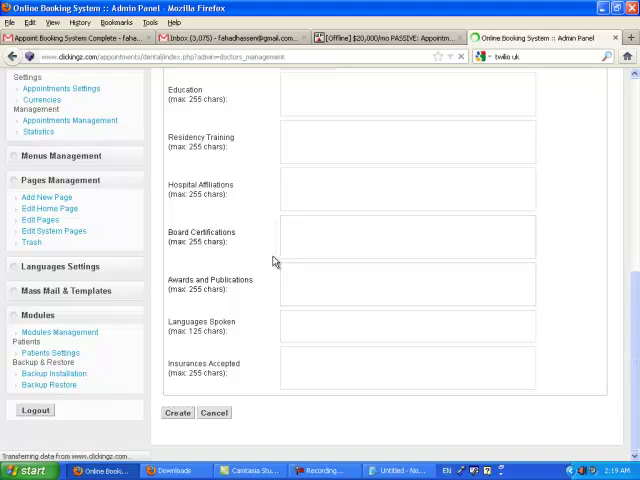
click(176, 412)
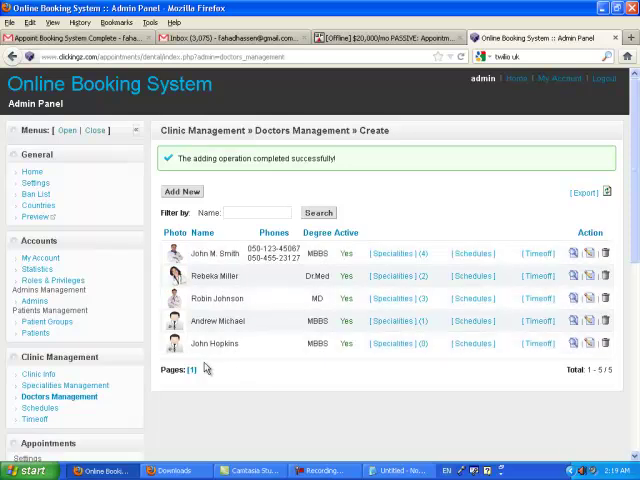
mouse_move(168, 344)
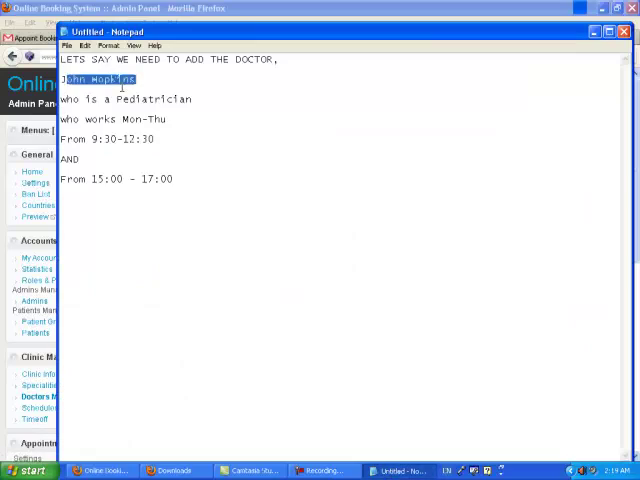
click(160, 104)
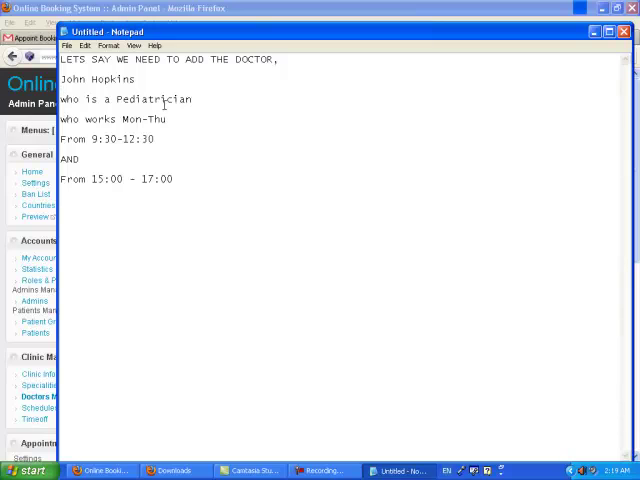
double_click(152, 100)
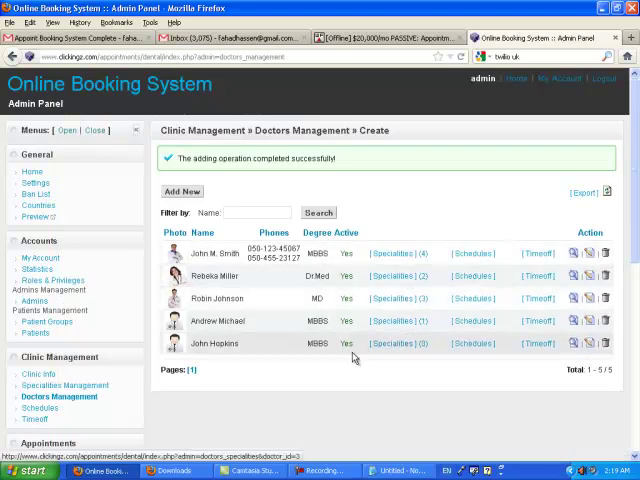
click(390, 344)
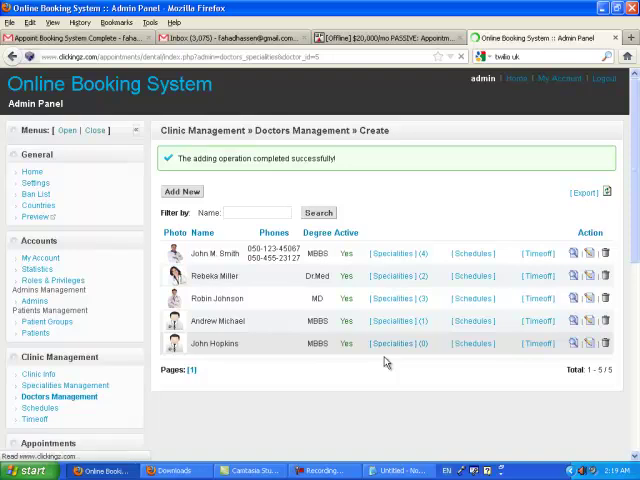
click(392, 344)
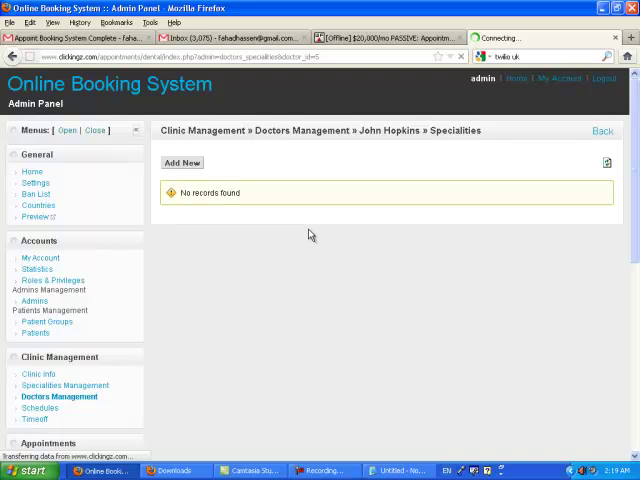
click(182, 162)
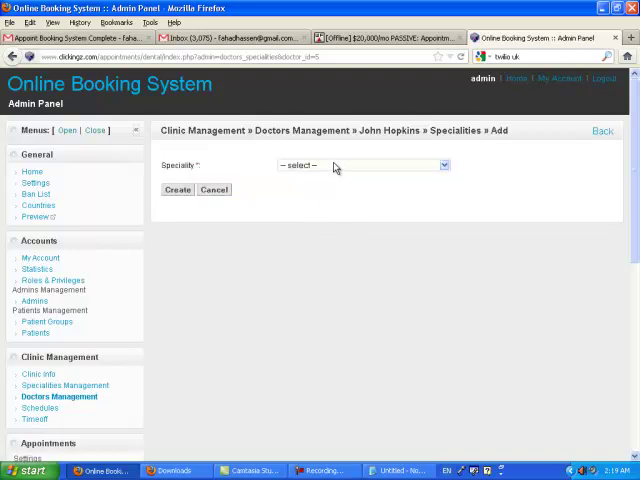
click(440, 164)
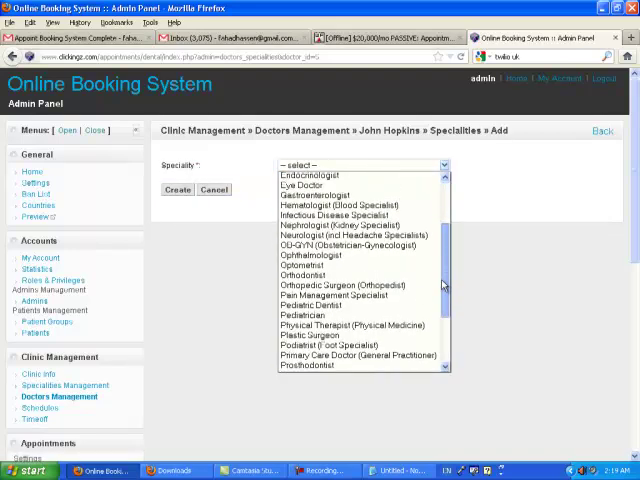
scroll(down, 3)
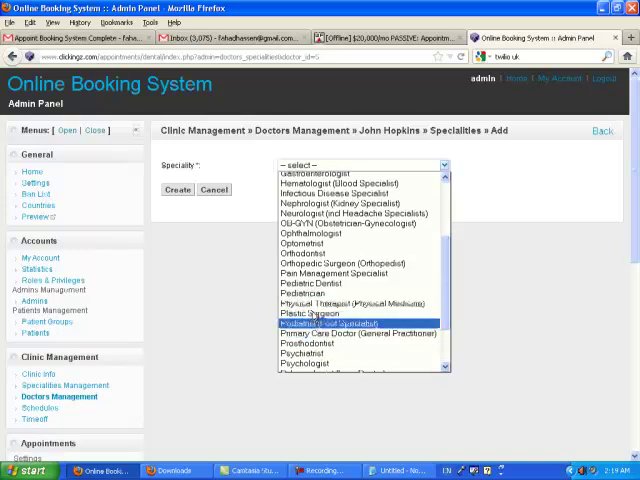
click(288, 292)
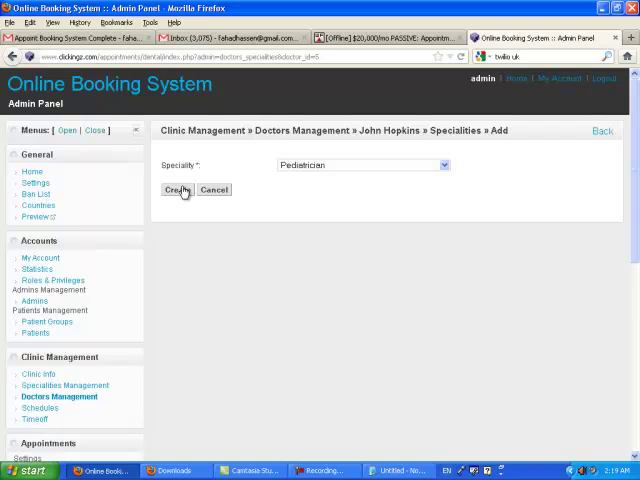
click(178, 190)
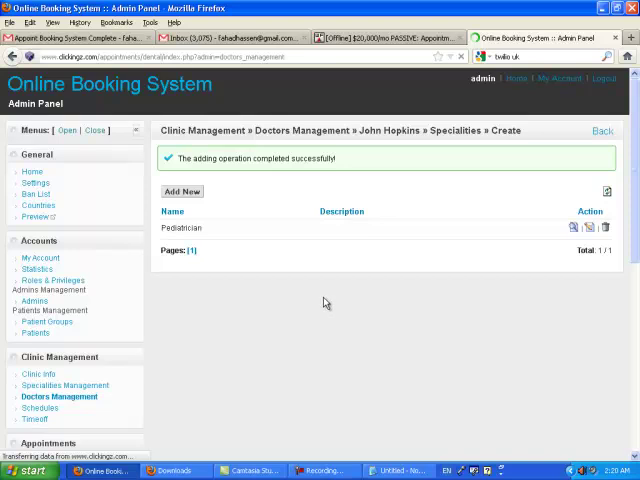
Show John Hopkins's Schedules page from the doctors list, currently empty.
click(600, 130)
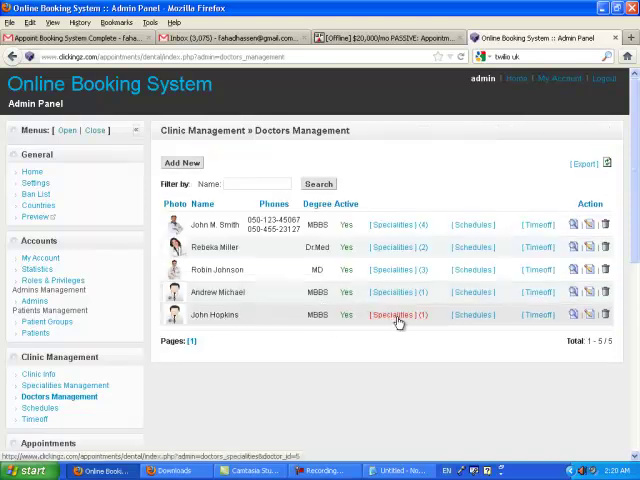
click(472, 314)
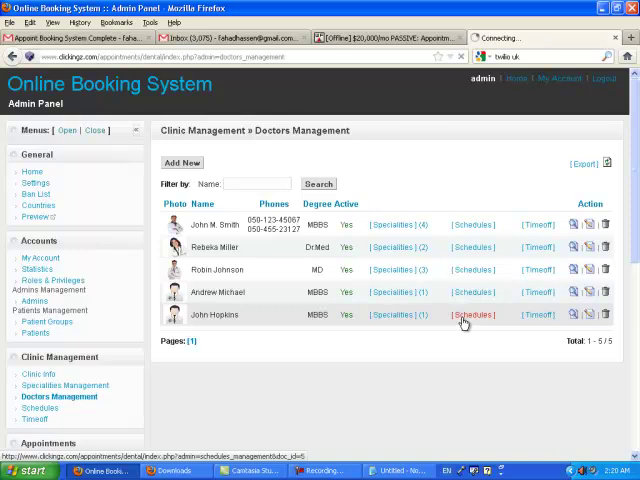
click(472, 314)
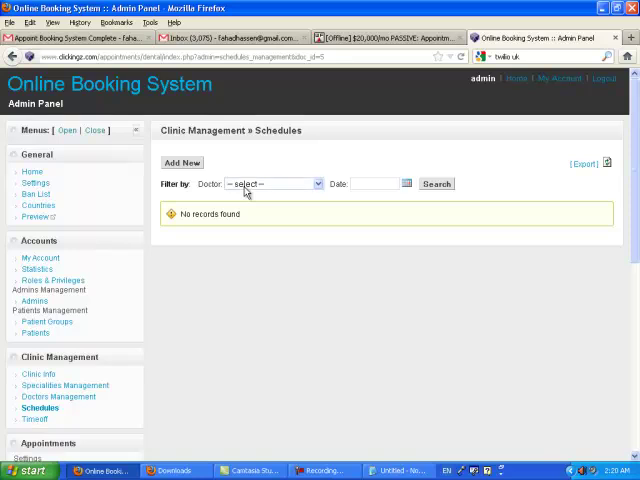
click(272, 184)
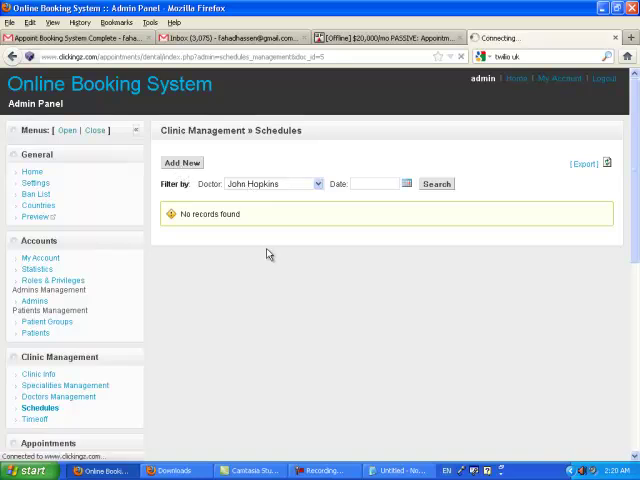
click(180, 162)
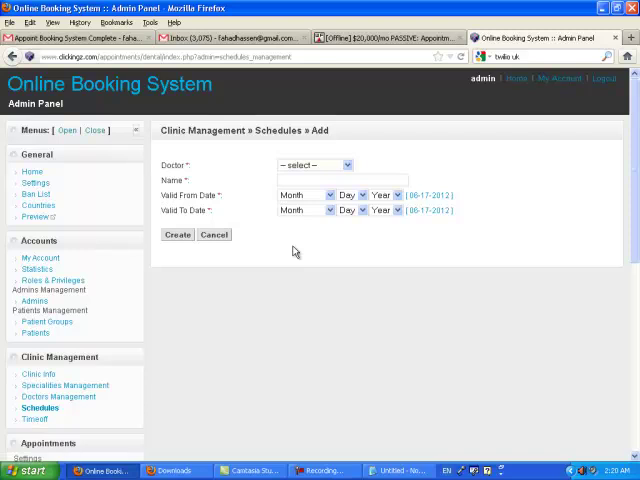
click(348, 164)
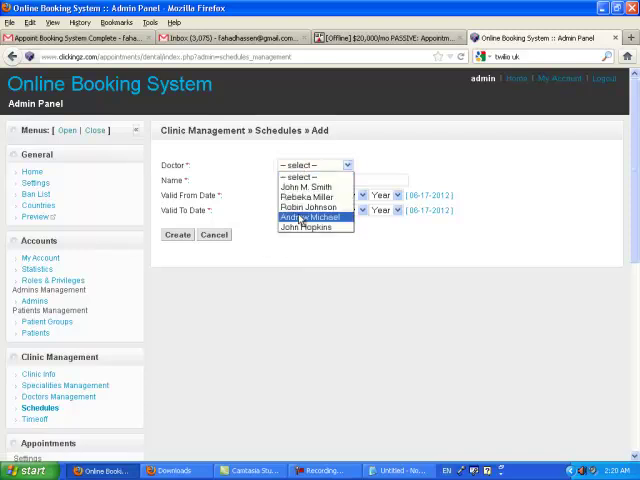
click(312, 228)
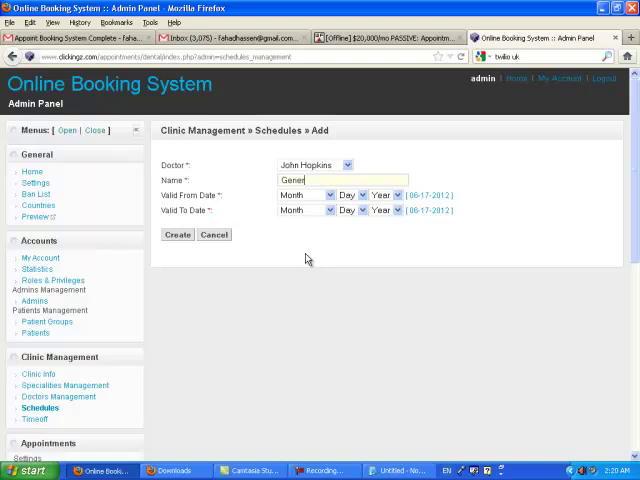
text(General S)
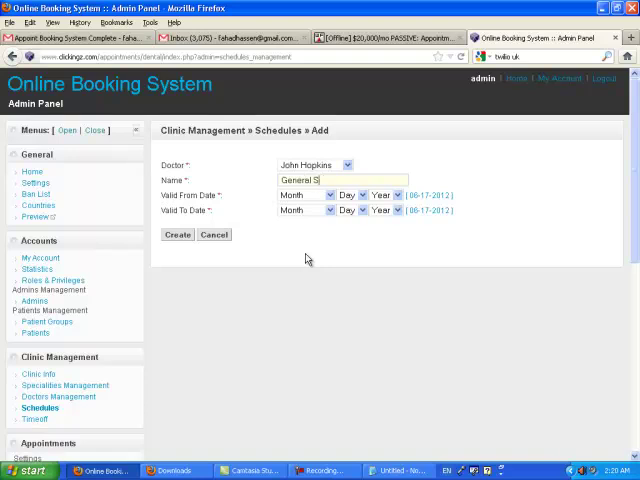
text(ched)
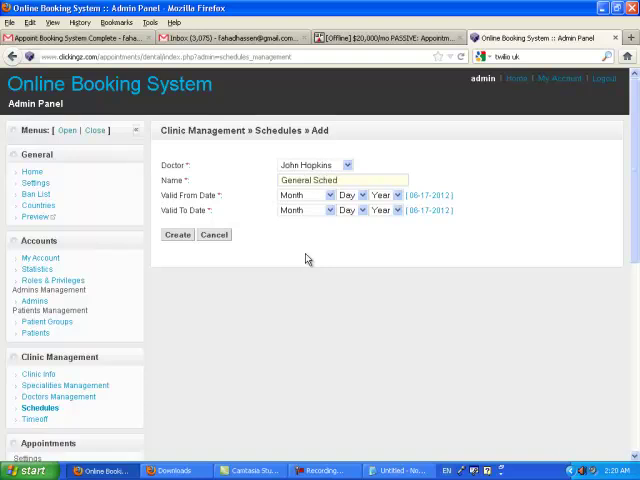
text(ule)
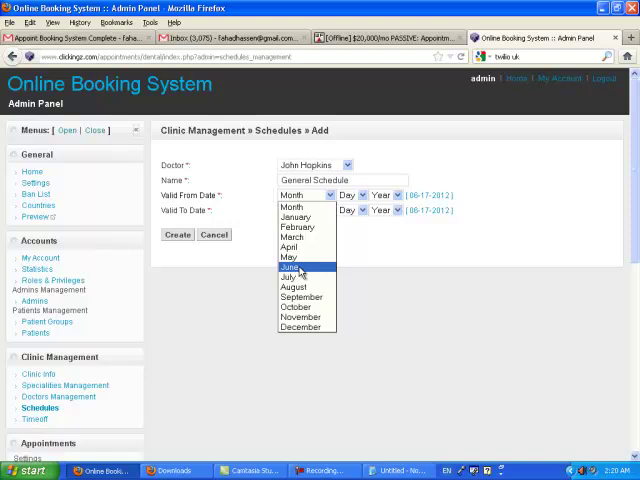
Set validity from June 10, 2012 to August 10, 2012 and create the schedule.
click(300, 268)
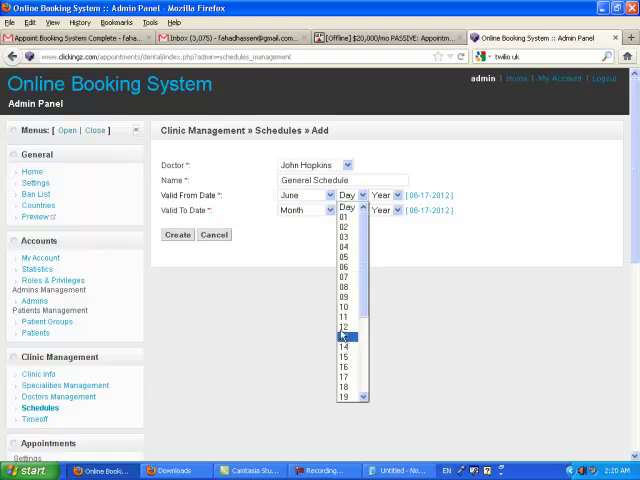
click(340, 304)
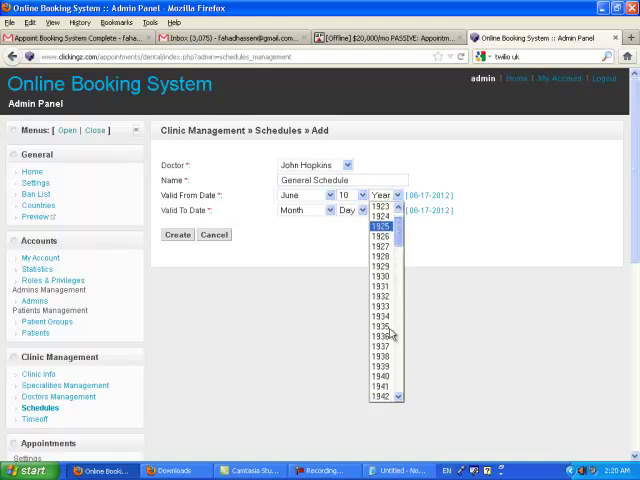
scroll(down, 3)
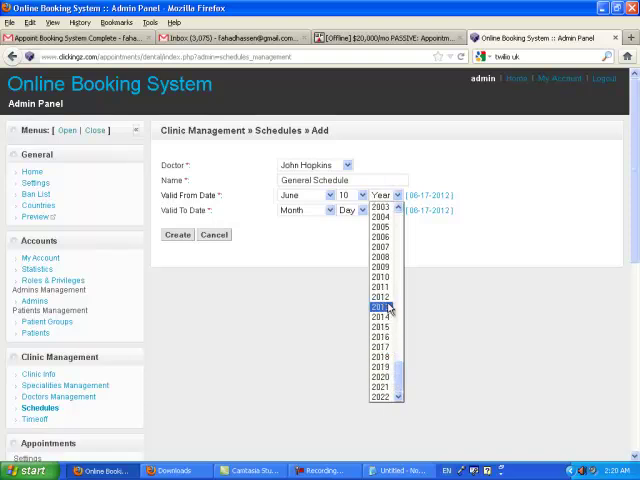
click(384, 308)
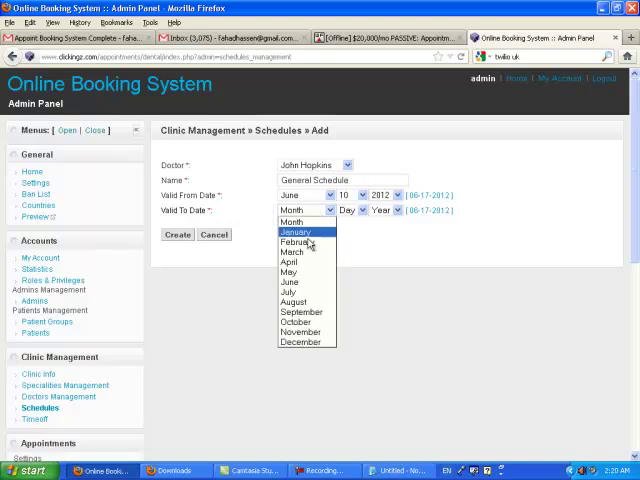
click(304, 300)
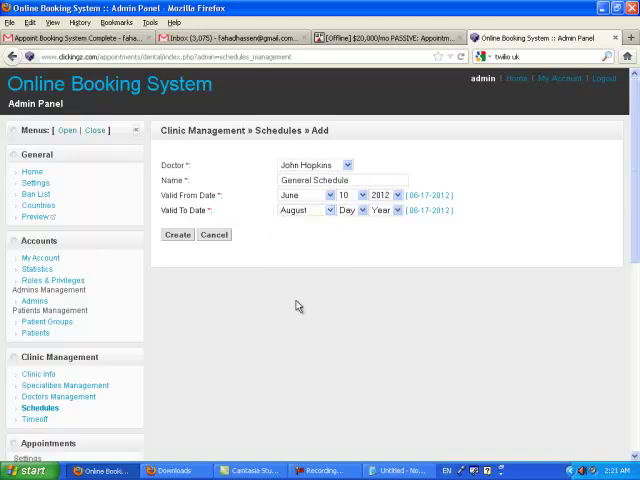
click(348, 208)
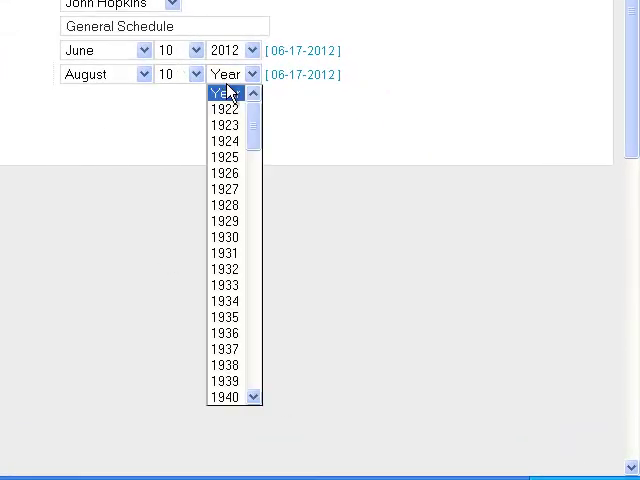
scroll(down, 3)
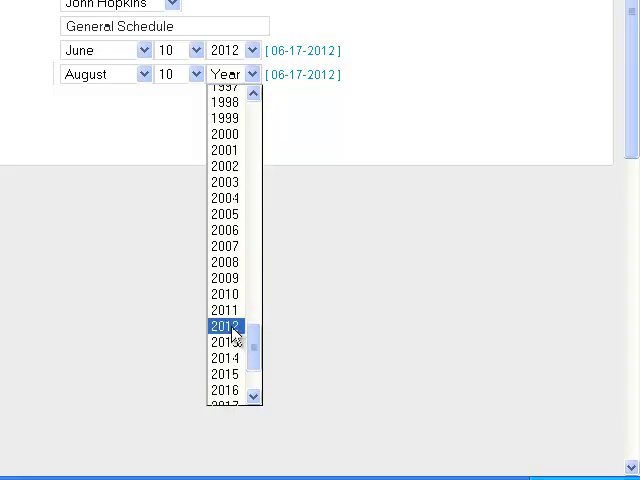
click(228, 326)
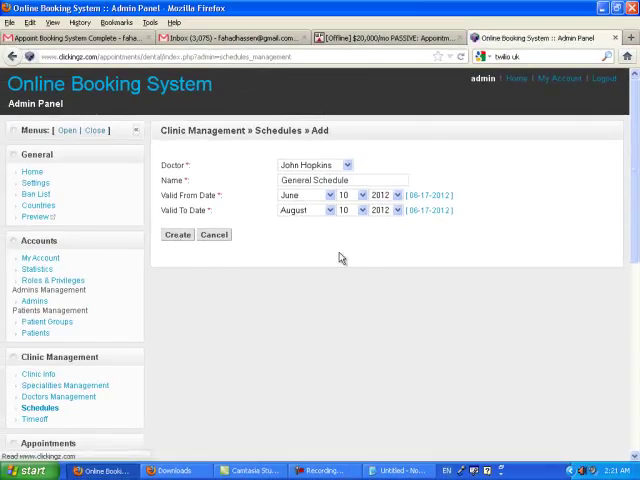
click(178, 234)
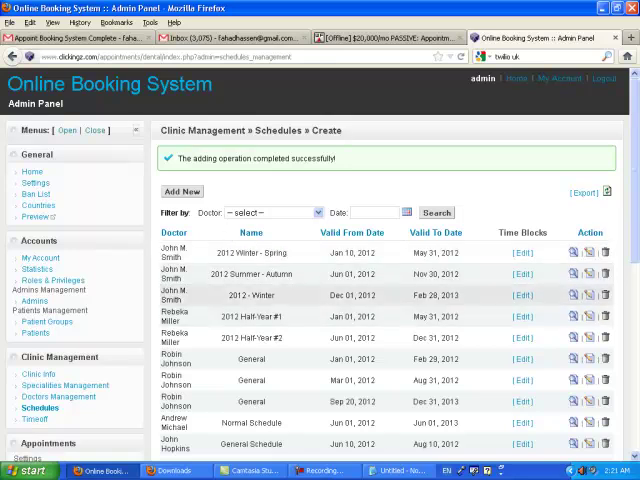
Open the General Schedule's empty time blocks and begin adding a new block.
scroll(down, 3)
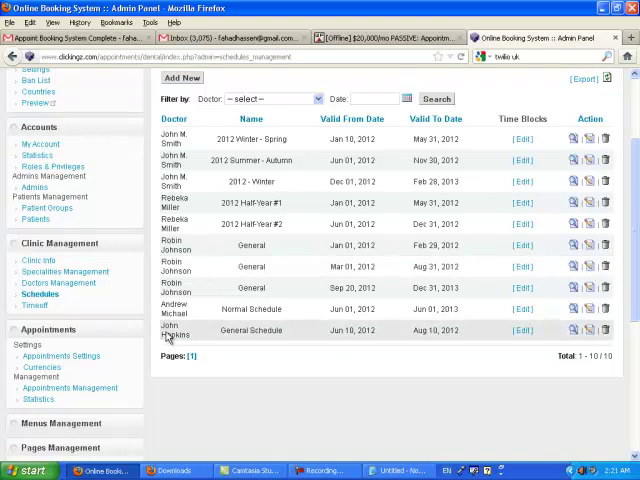
mouse_move(340, 340)
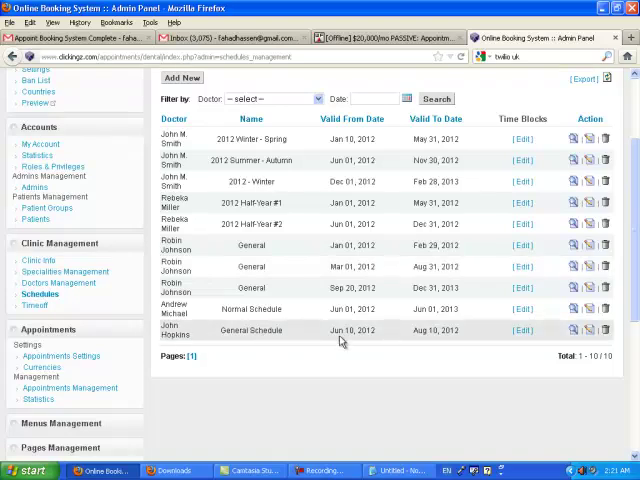
mouse_move(412, 344)
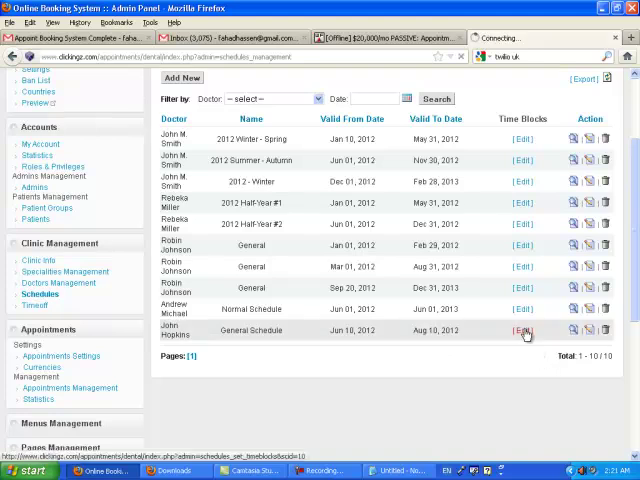
click(520, 330)
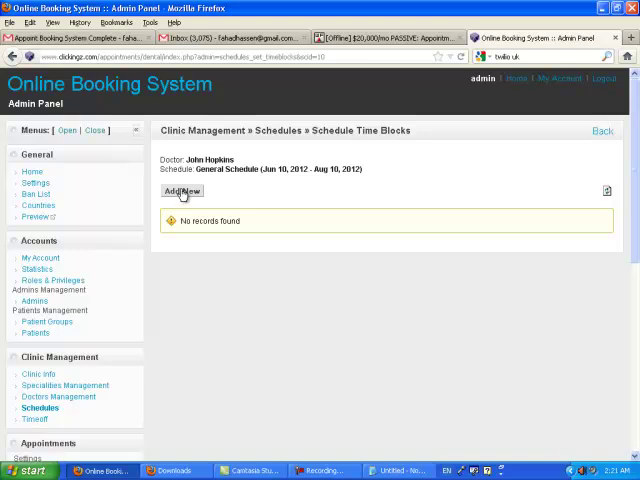
click(180, 192)
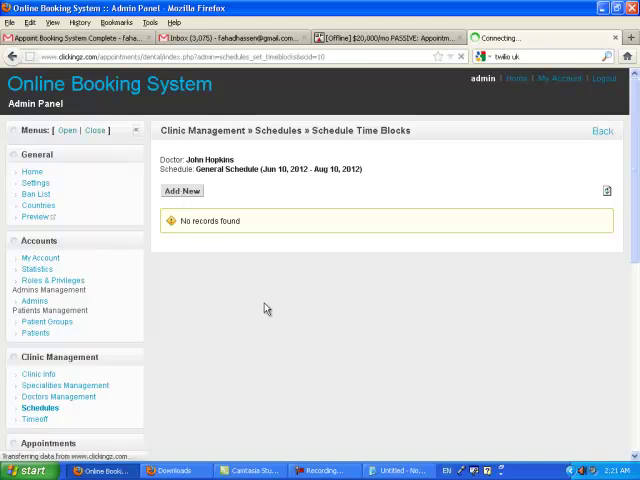
click(180, 192)
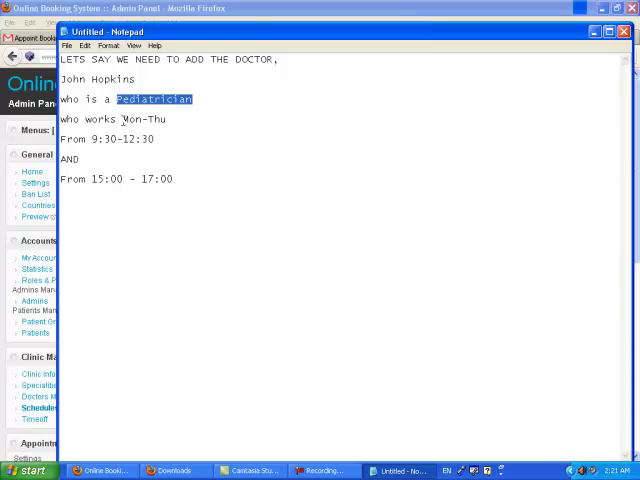
double_click(144, 120)
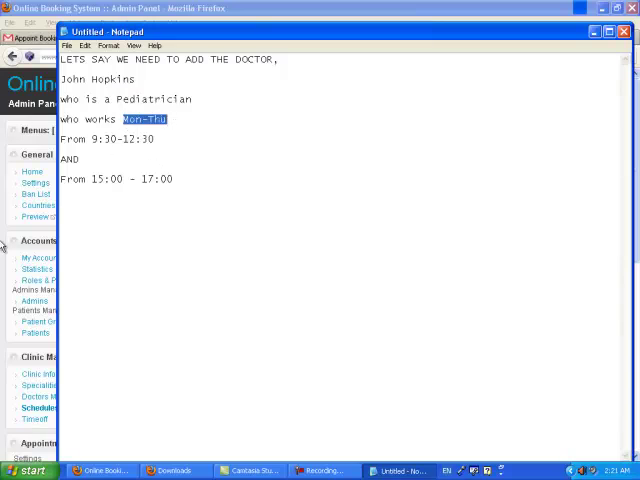
drag(60, 140, 172, 180)
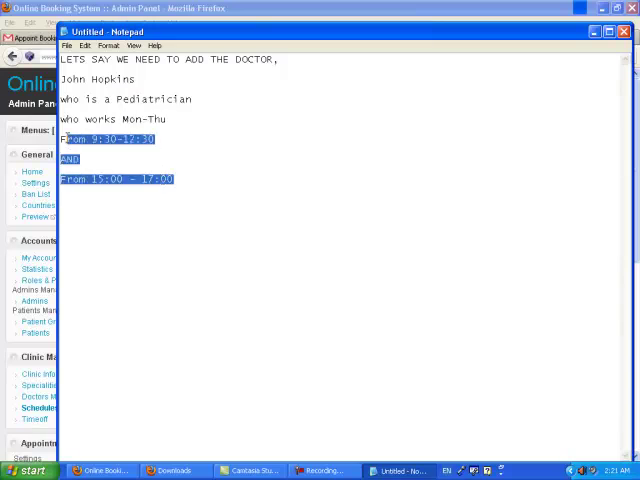
click(156, 120)
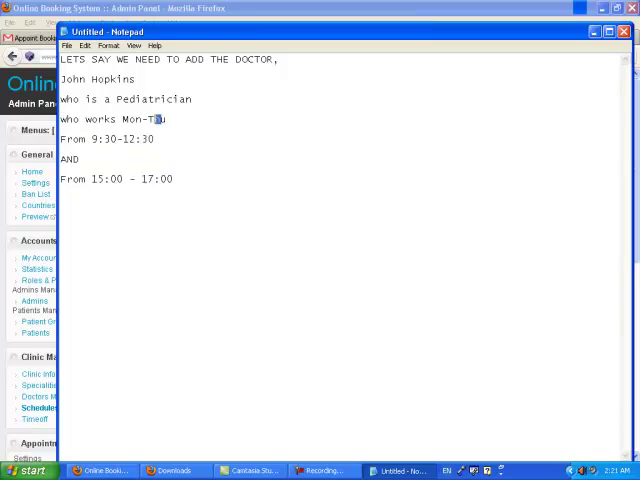
double_click(144, 120)
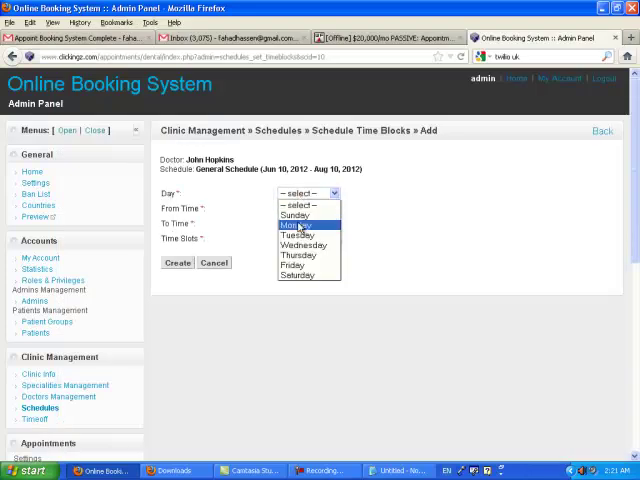
Create a Monday 09:30–12:30 time block with 15-minute slots.
click(292, 224)
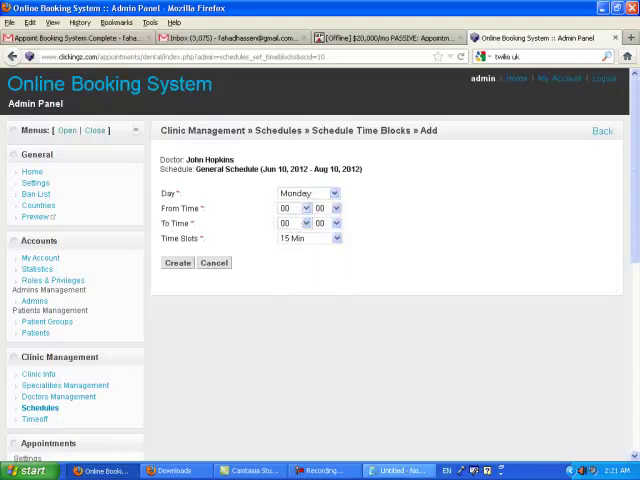
click(300, 204)
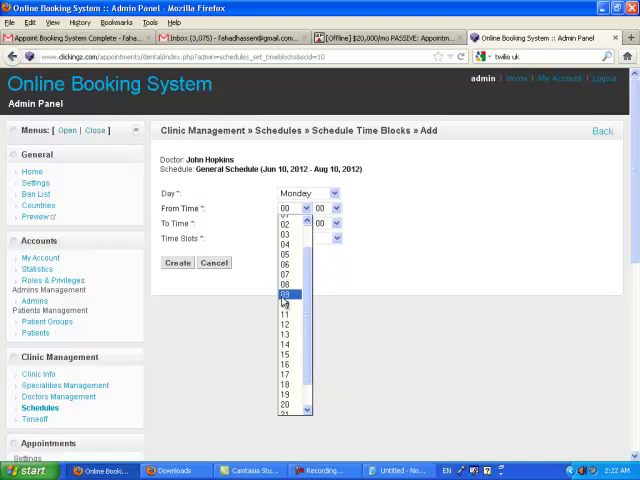
click(284, 296)
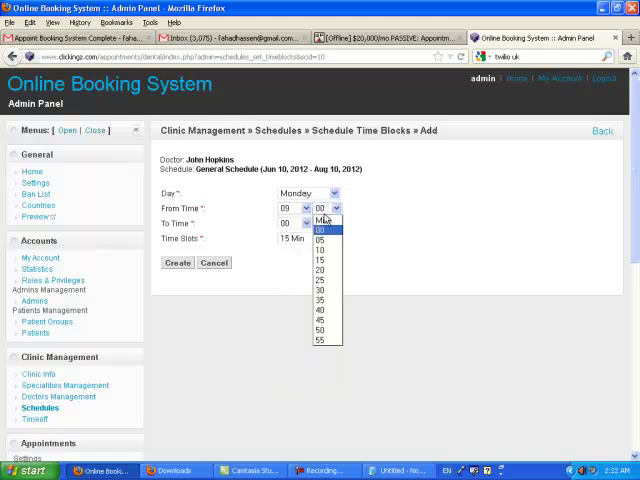
click(320, 288)
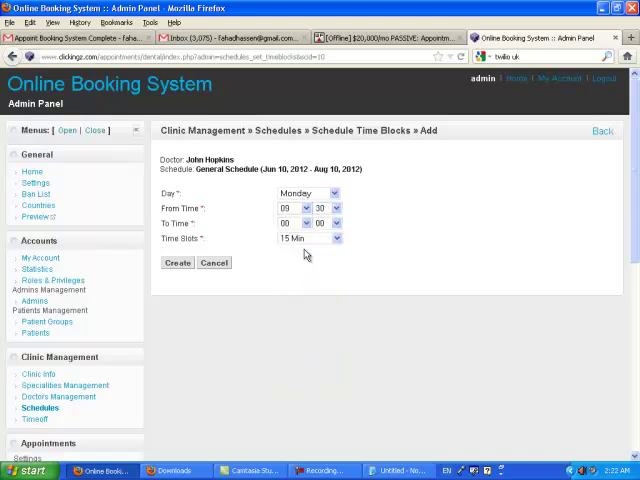
click(304, 224)
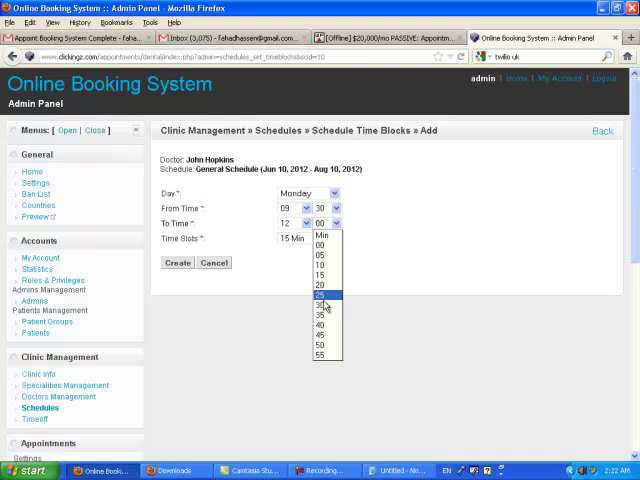
click(322, 306)
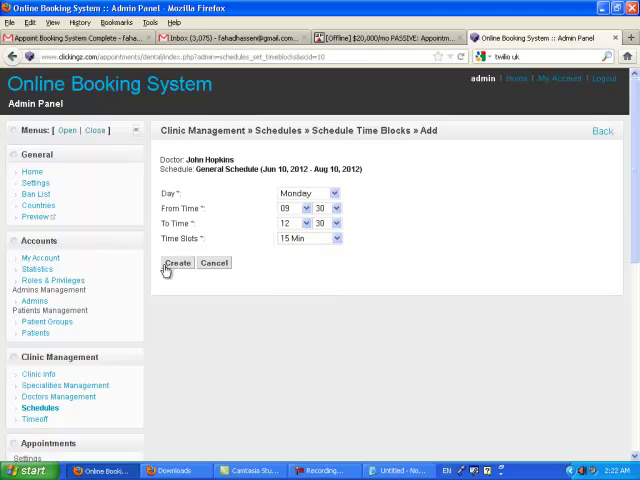
click(176, 264)
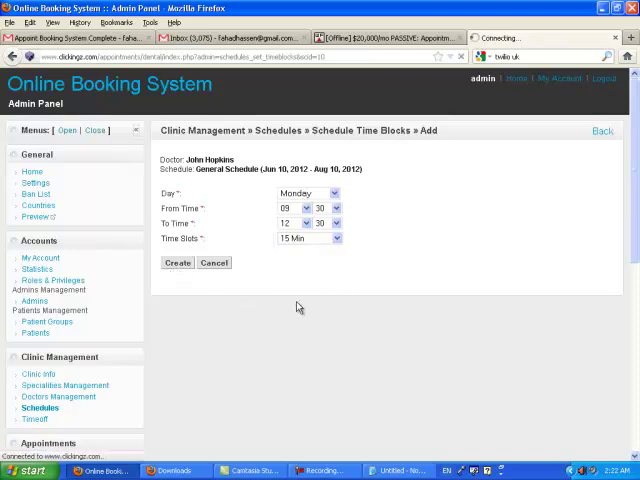
click(176, 262)
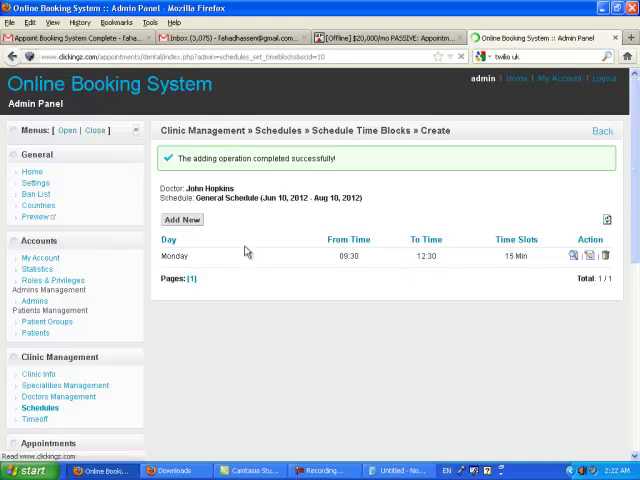
Create a second Monday block 15:00–17:00 with 15-minute slots.
click(182, 220)
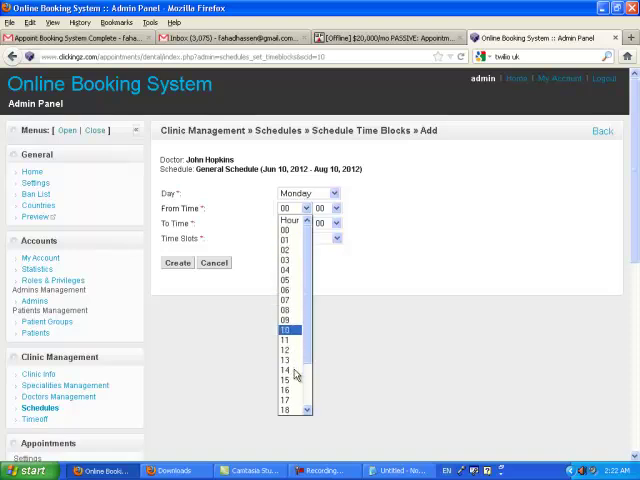
click(288, 378)
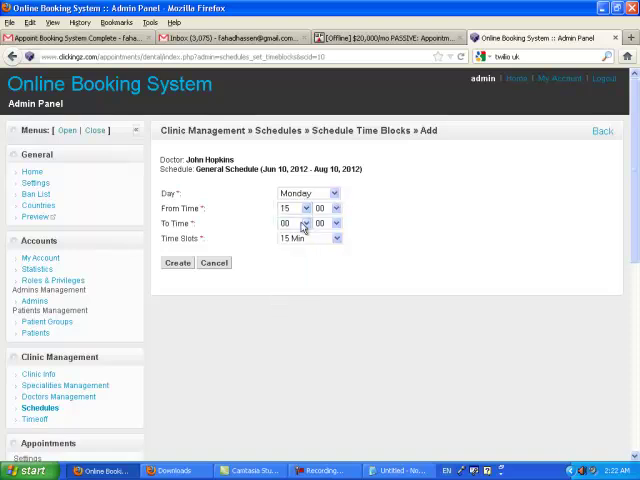
click(304, 222)
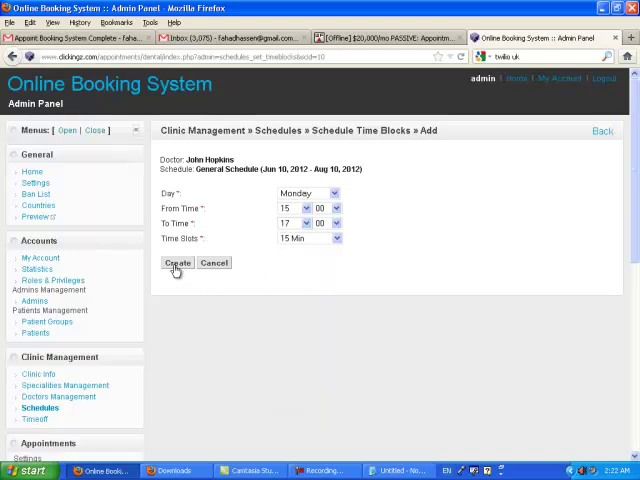
click(176, 264)
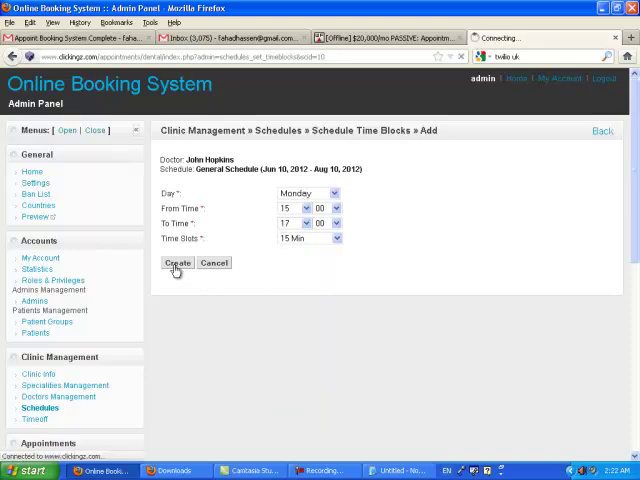
click(176, 264)
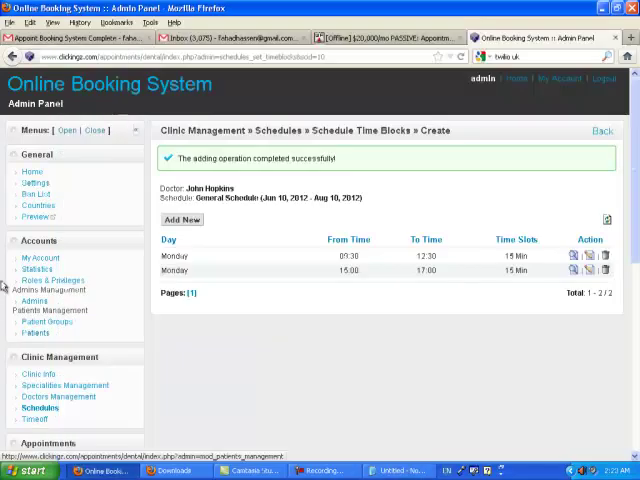
click(180, 220)
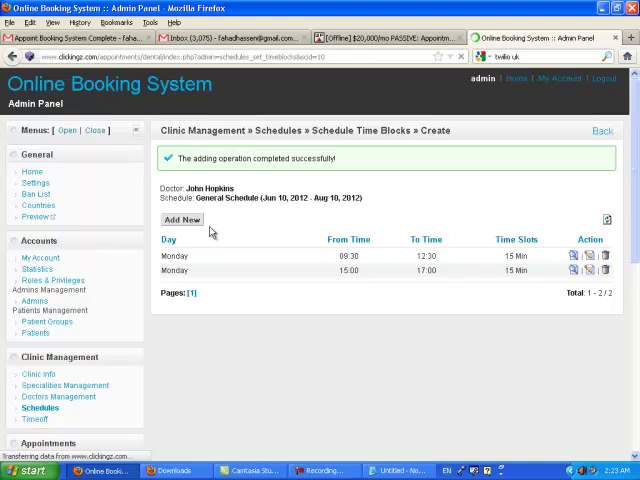
Create a Thursday 09:30–12:30 time block with 15-minute slots.
click(182, 220)
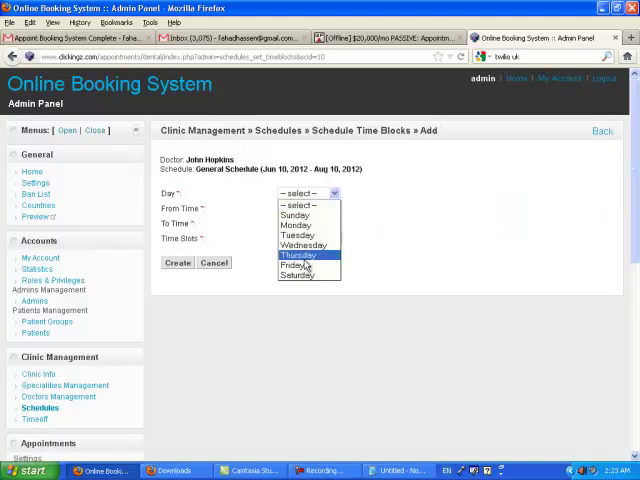
click(300, 256)
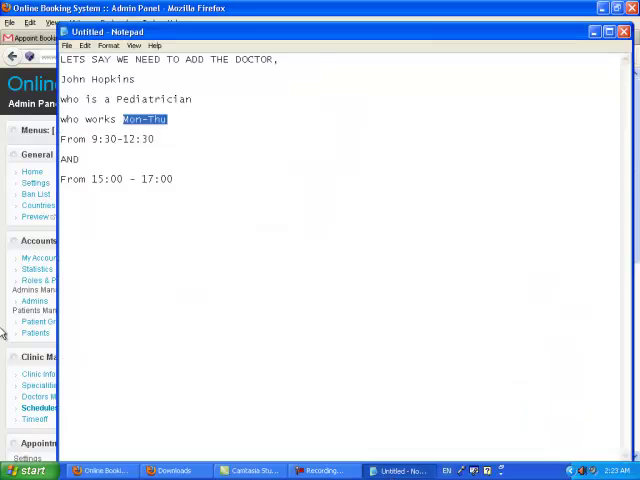
click(624, 32)
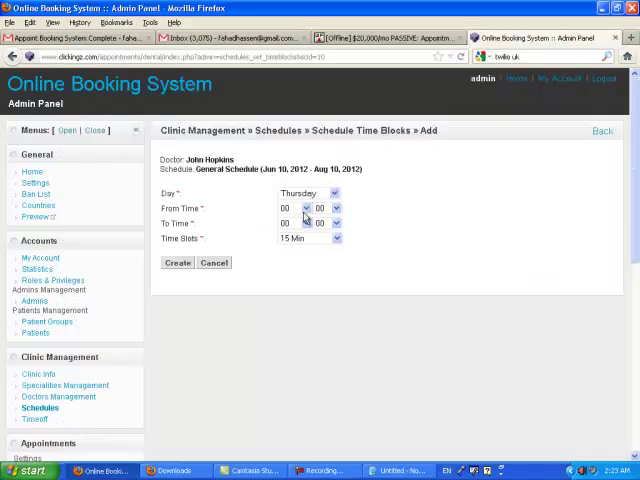
click(304, 208)
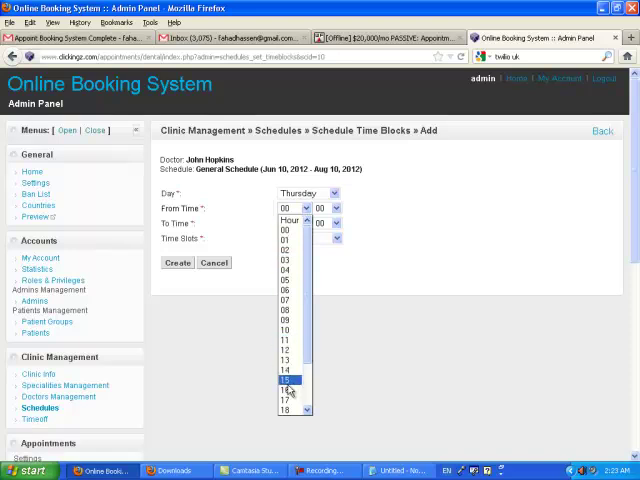
click(288, 328)
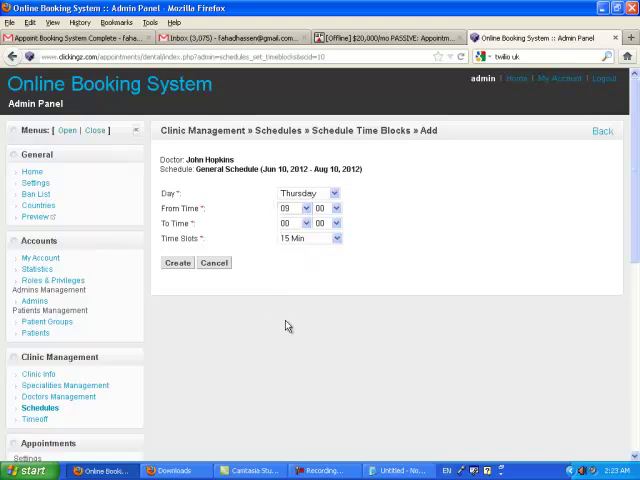
click(336, 208)
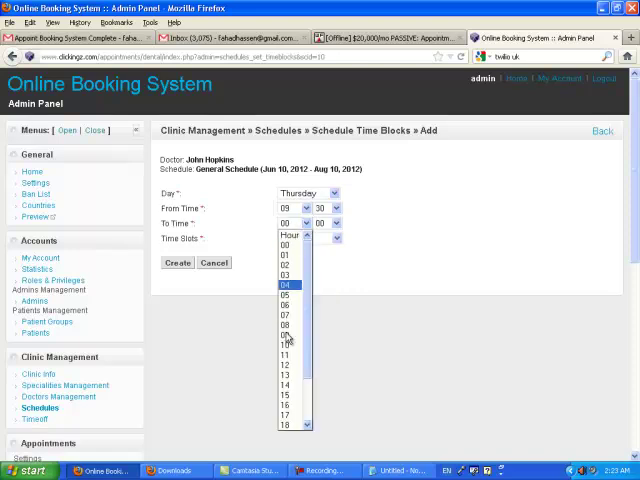
click(288, 366)
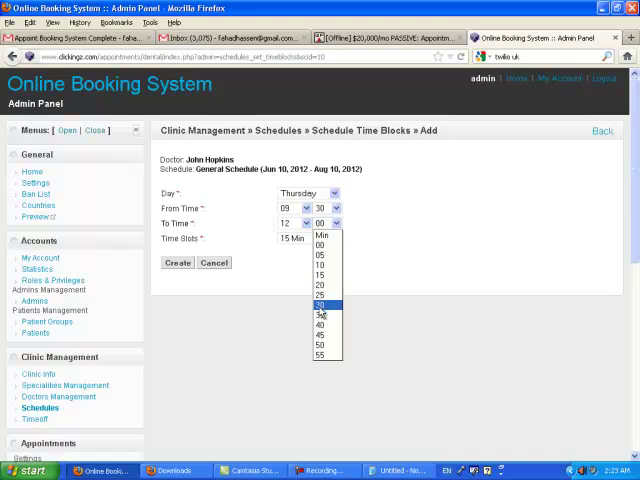
click(320, 304)
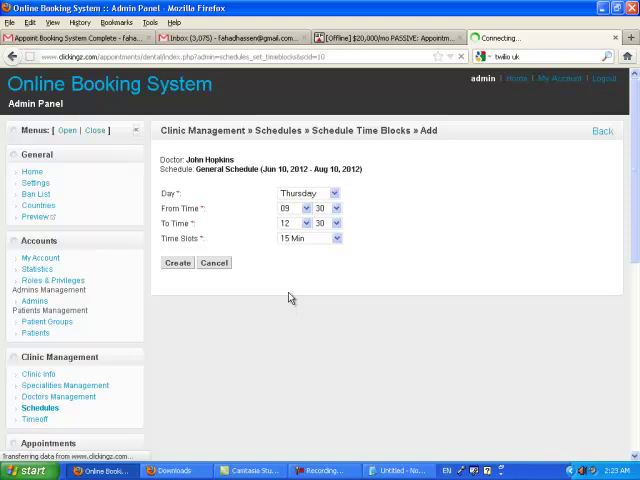
click(176, 264)
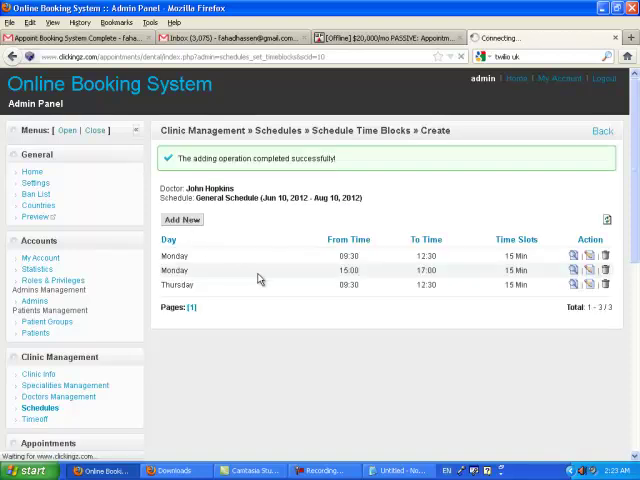
click(180, 220)
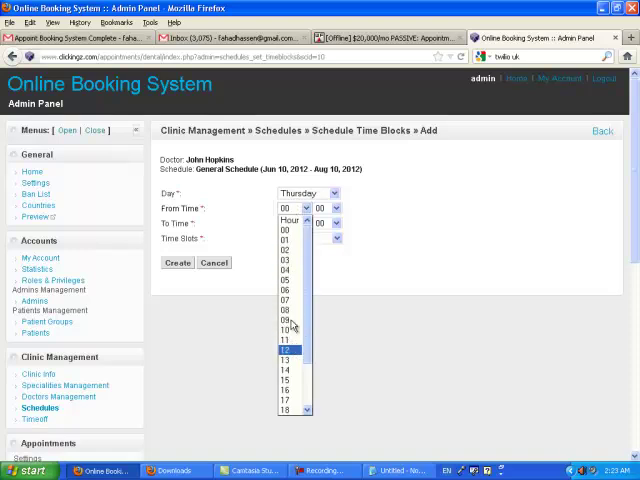
click(288, 376)
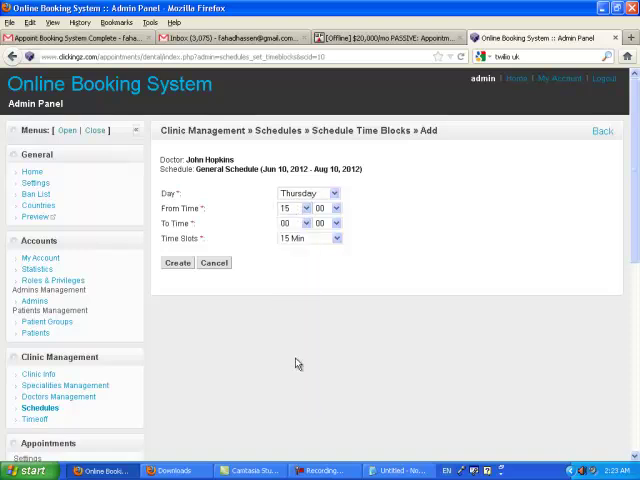
click(300, 222)
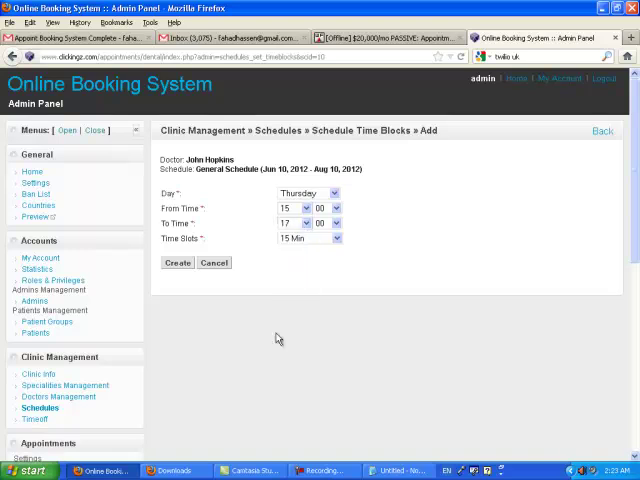
click(176, 264)
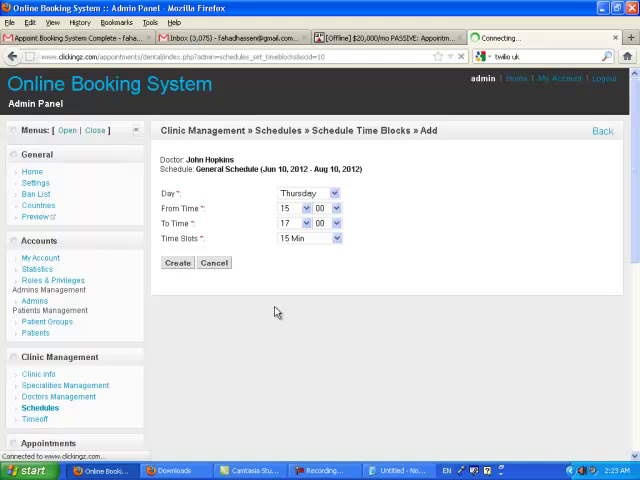
click(176, 264)
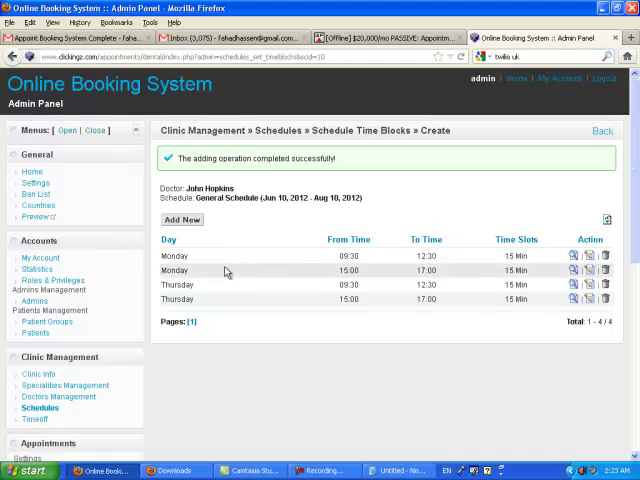
mouse_move(362, 272)
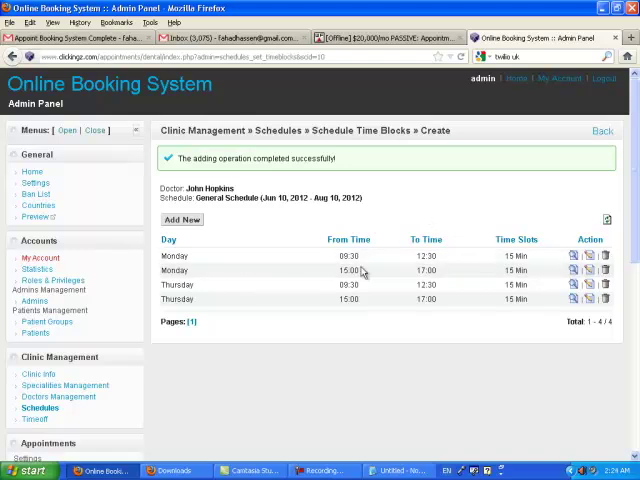
Scroll down the Schedule Time Blocks page before logging out of the admin account.
scroll(down, 3)
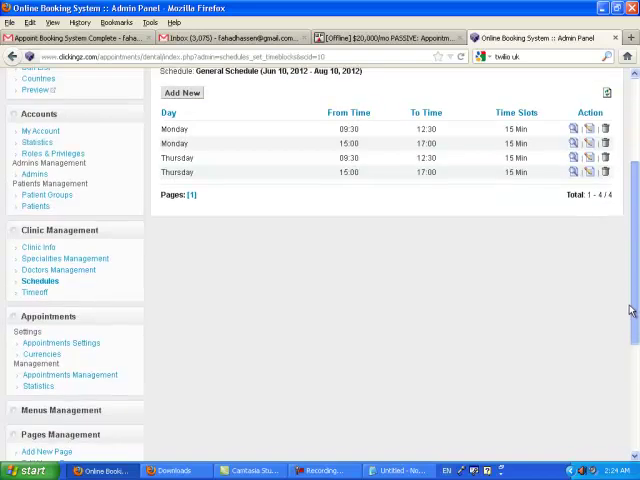
scroll(down, 3)
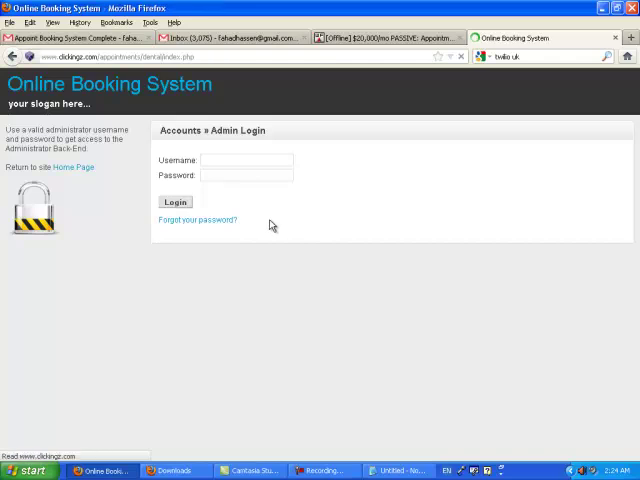
From the public home page, find doctors with the Pediatrician specialty.
click(72, 168)
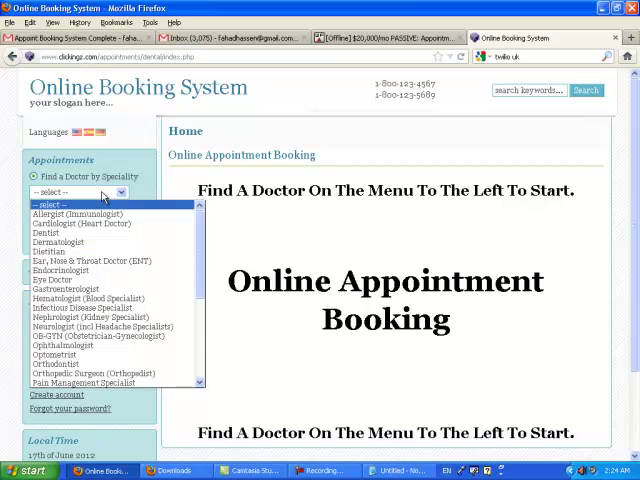
scroll(down, 3)
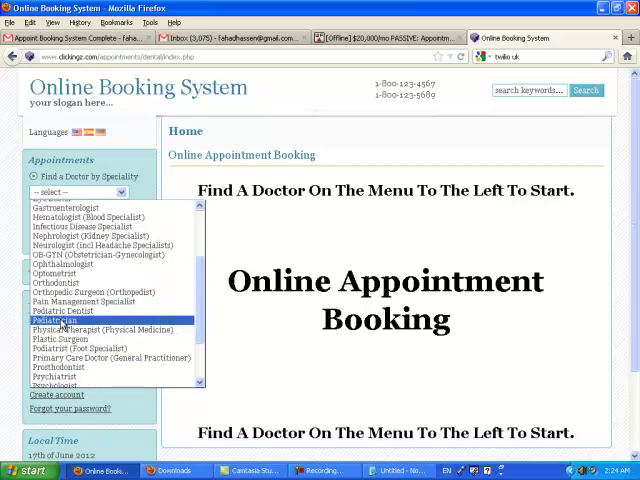
click(62, 320)
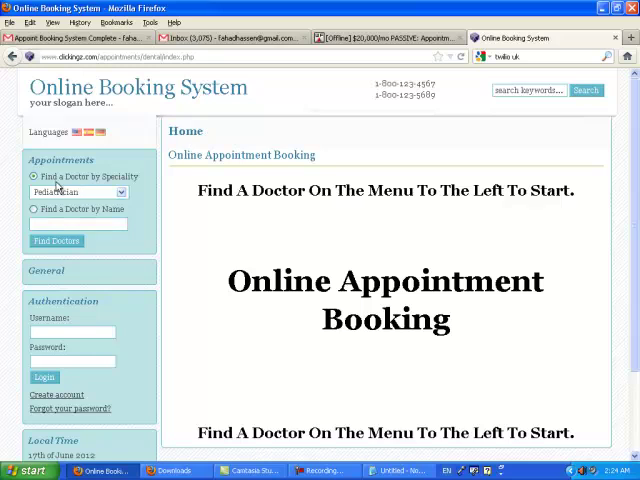
mouse_move(72, 188)
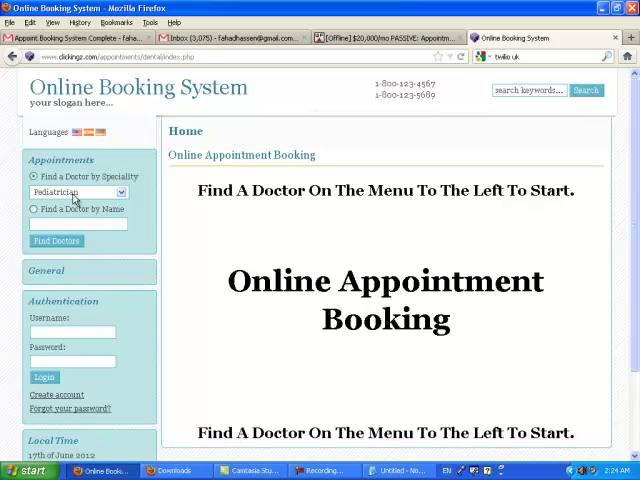
mouse_move(92, 204)
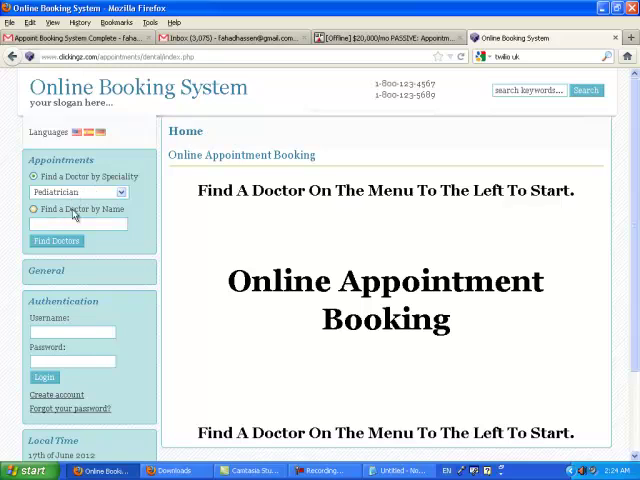
click(56, 240)
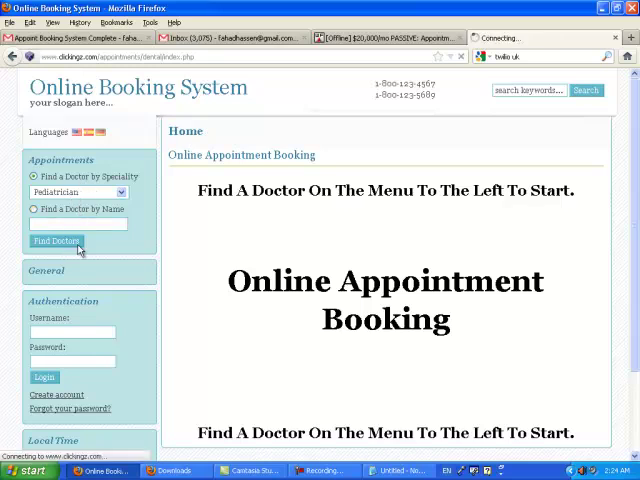
click(56, 240)
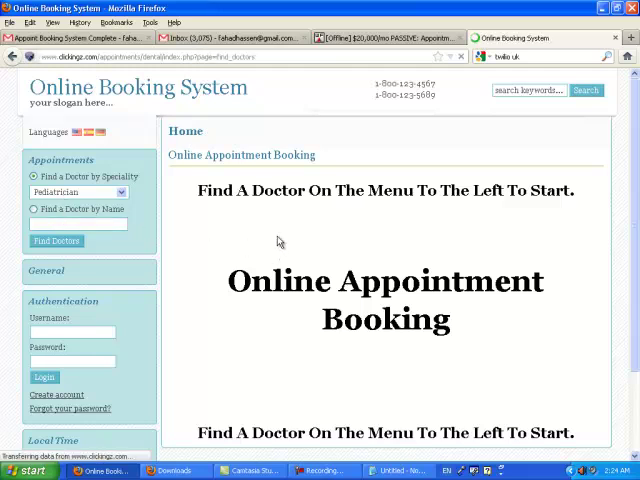
click(56, 240)
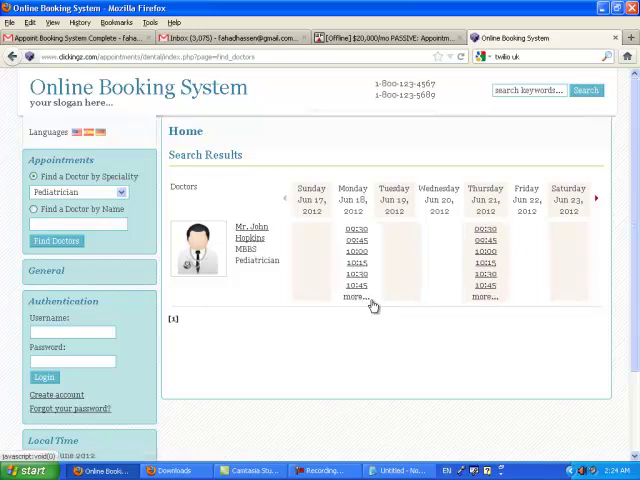
click(356, 296)
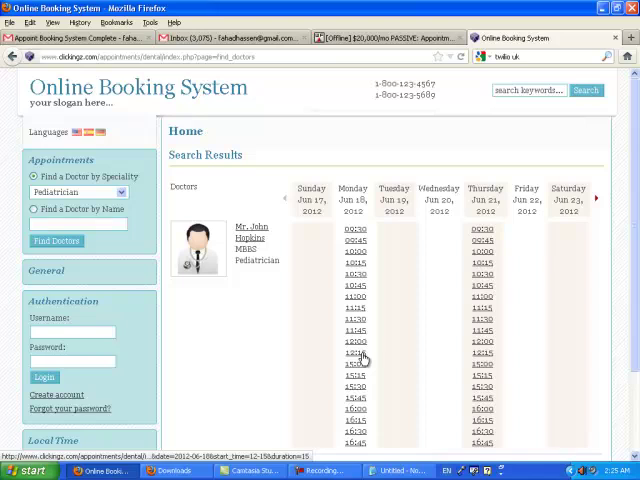
mouse_move(384, 360)
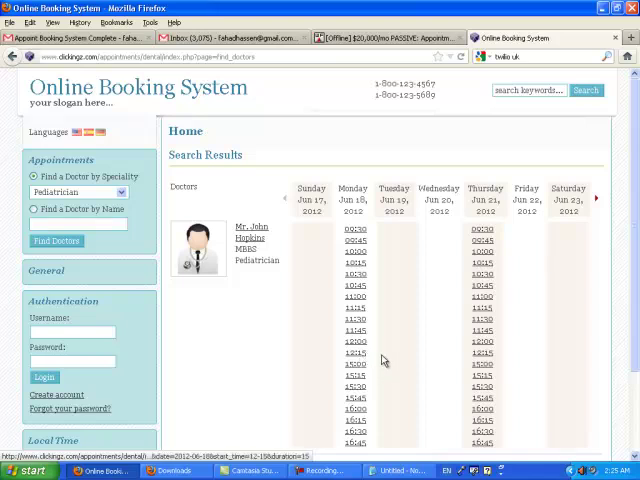
mouse_move(490, 252)
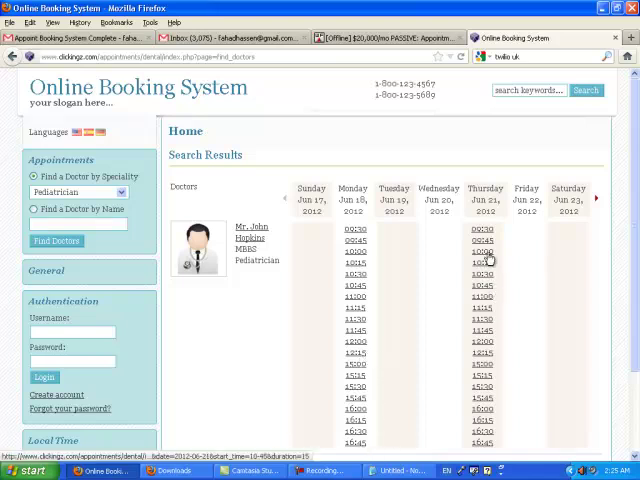
scroll(down, 3)
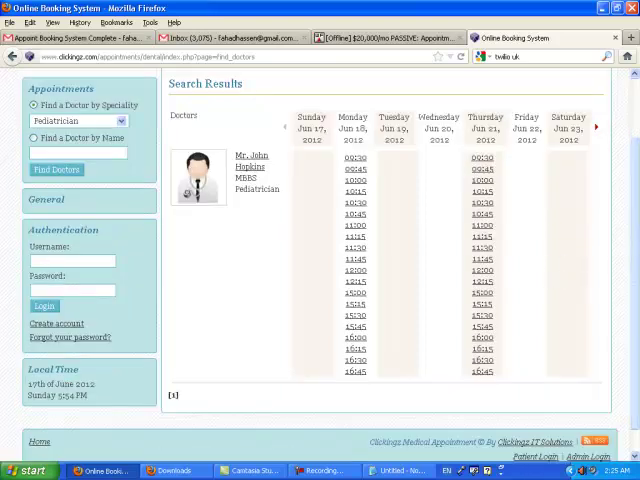
scroll(up, 3)
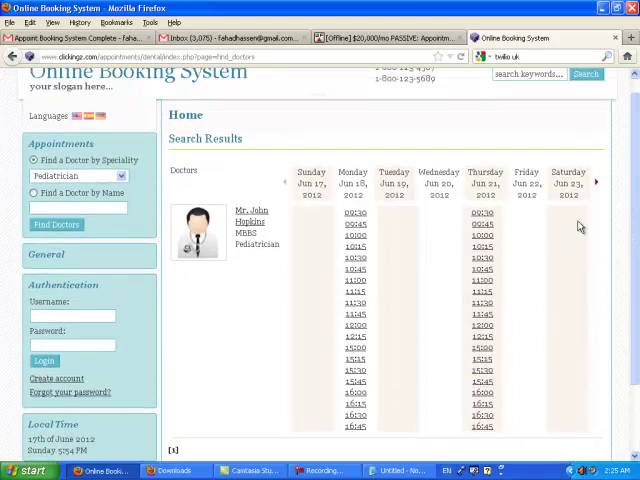